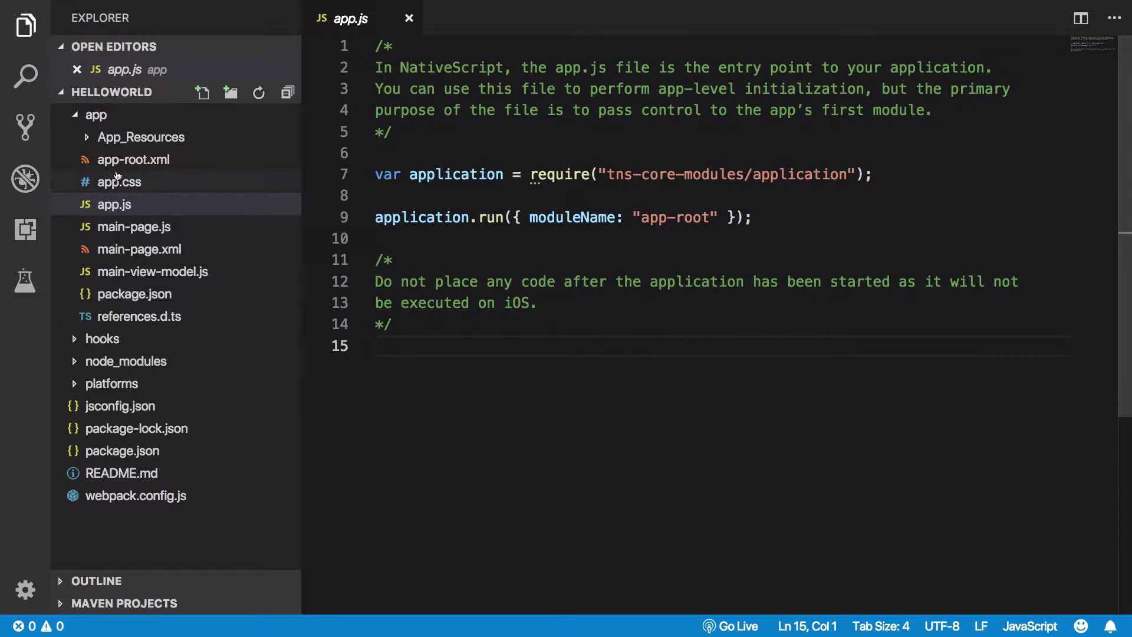
Step: Trace the app-root moduleName into app-root.xml and highlight its Frame element
{"action": "left_click", "coordinate": [538, 302]}
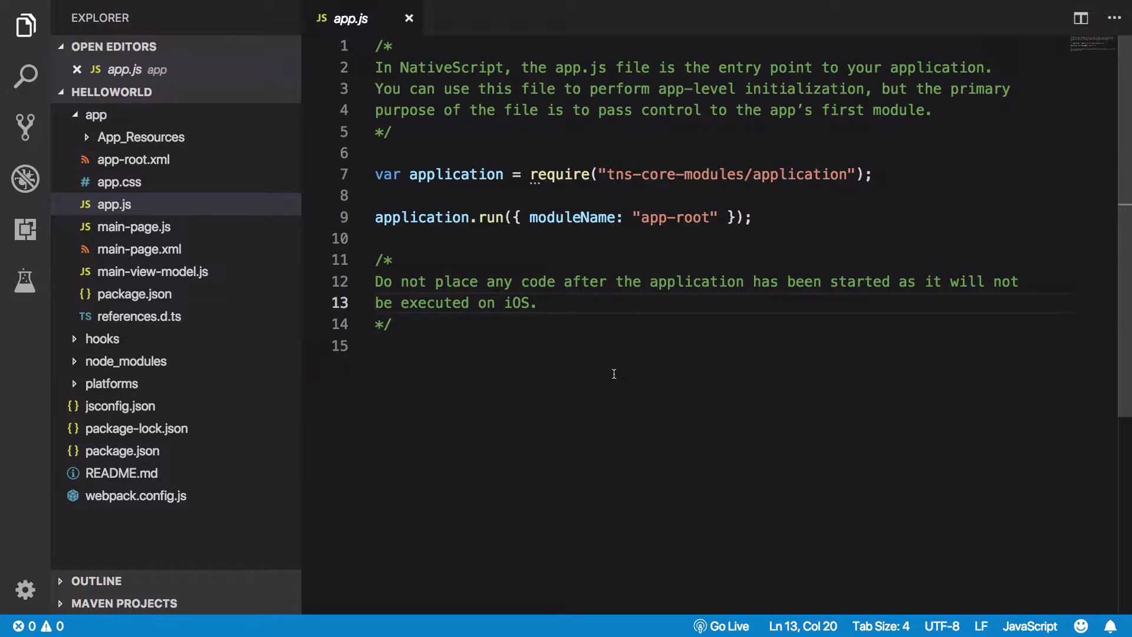
{"action": "double_click", "coordinate": [571, 218]}
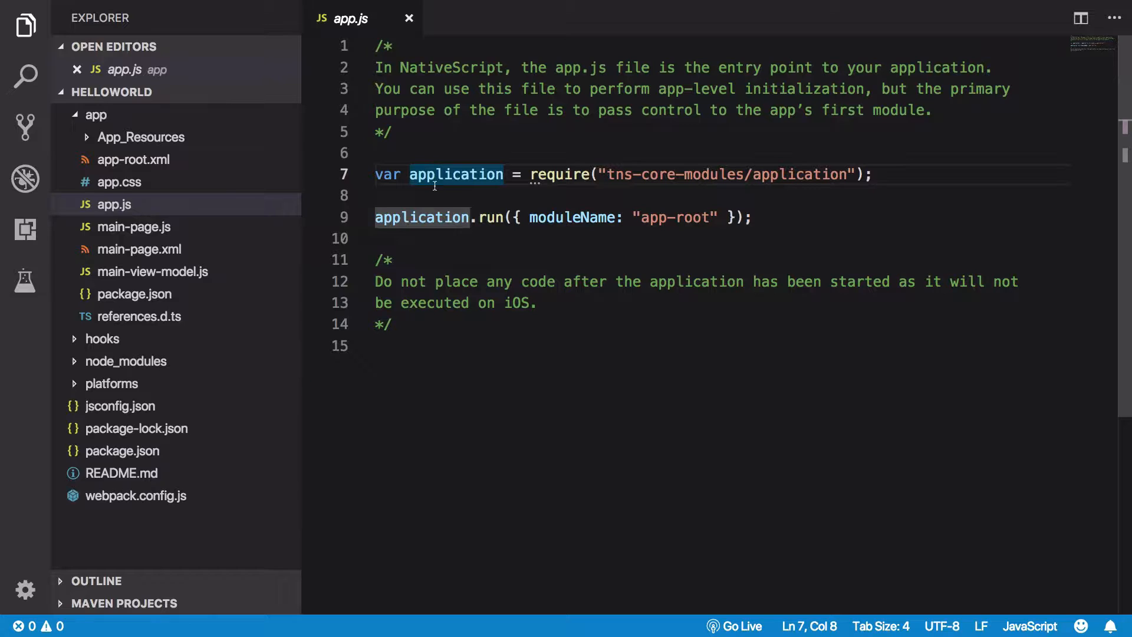
{"action": "double_click", "coordinate": [454, 174]}
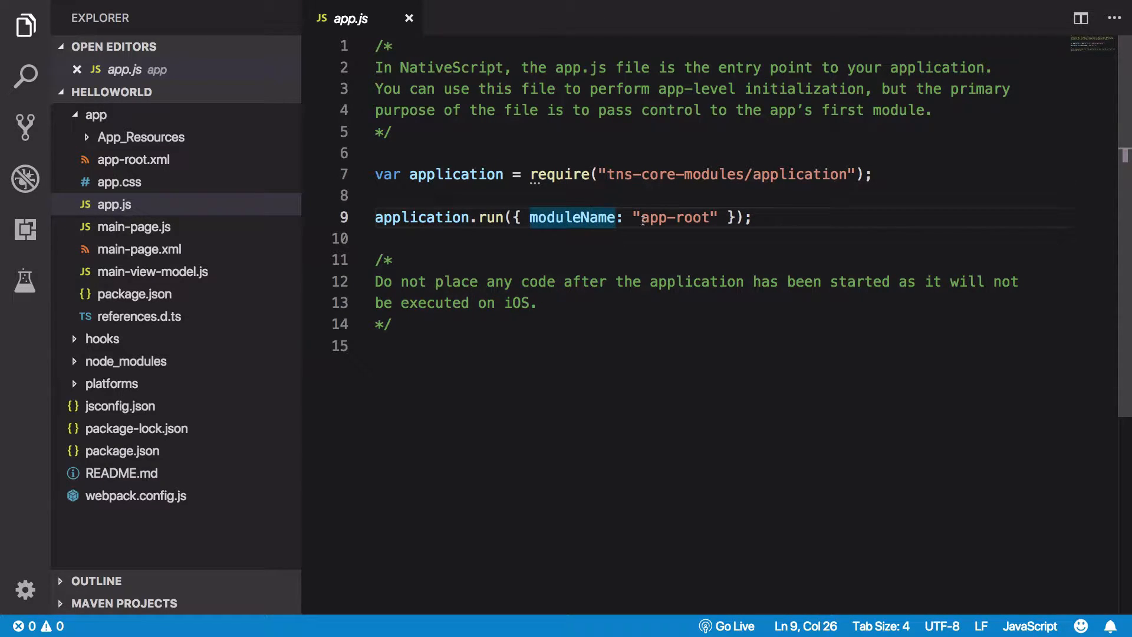
{"action": "double_click", "coordinate": [674, 218]}
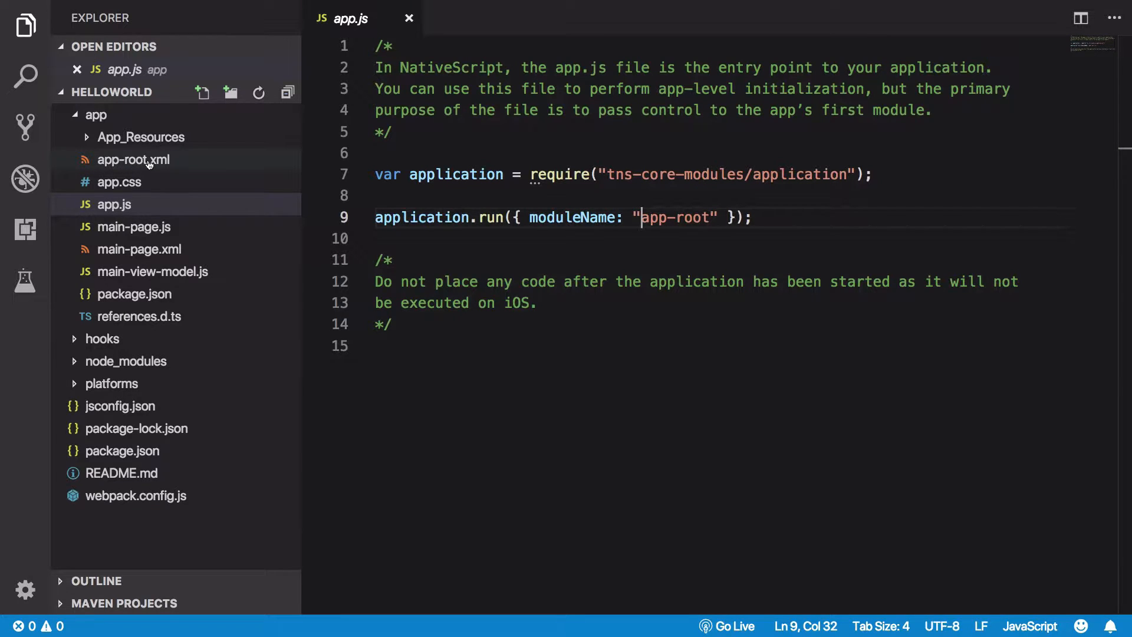
{"action": "left_click", "coordinate": [133, 160]}
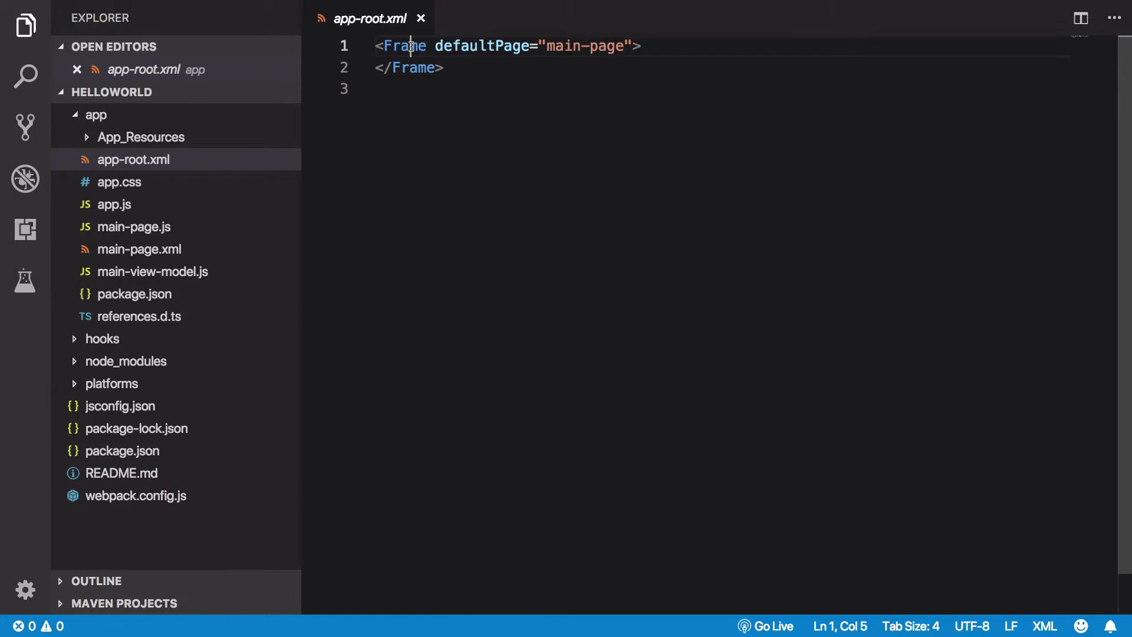
{"action": "double_click", "coordinate": [483, 46]}
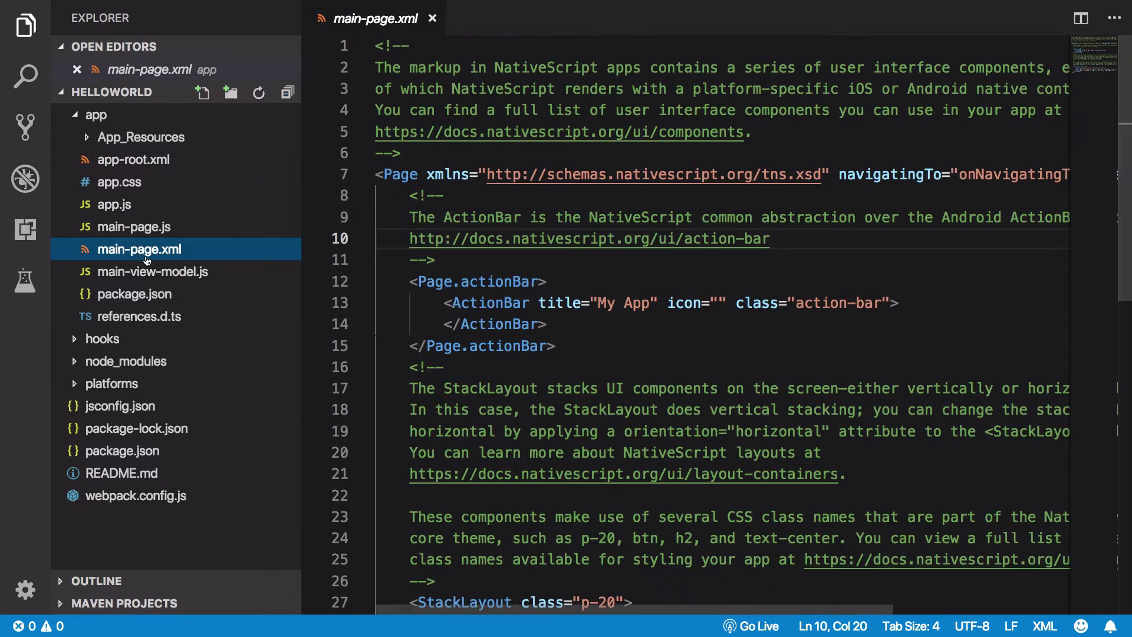
{"action": "left_click", "coordinate": [133, 226]}
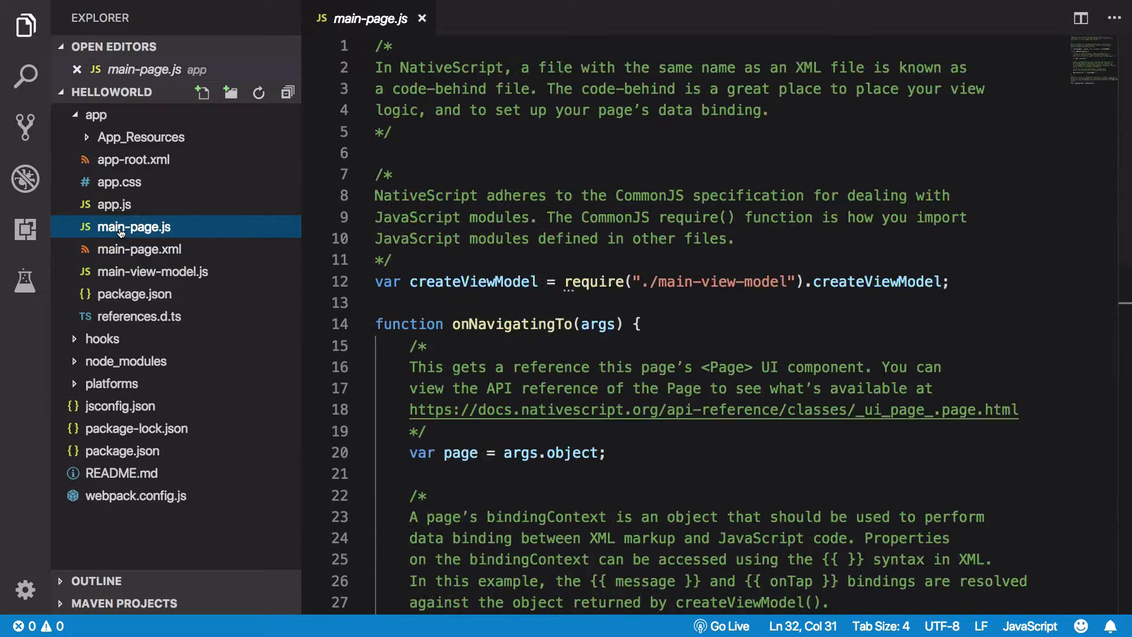
{"action": "double_click", "coordinate": [472, 282]}
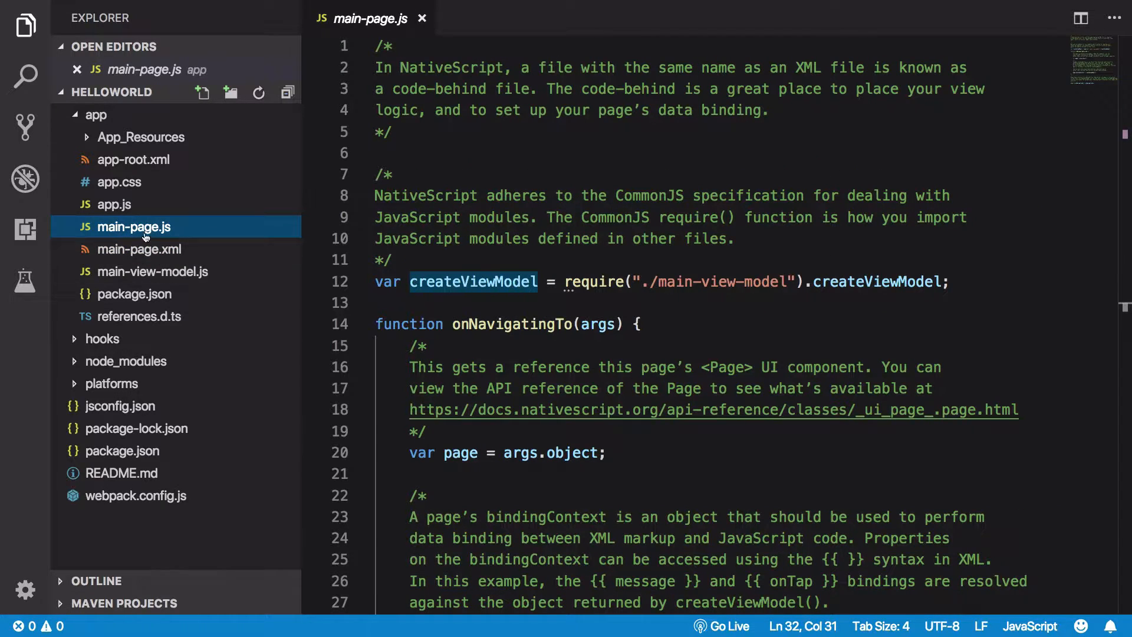
{"action": "mouse_move", "coordinate": [141, 249]}
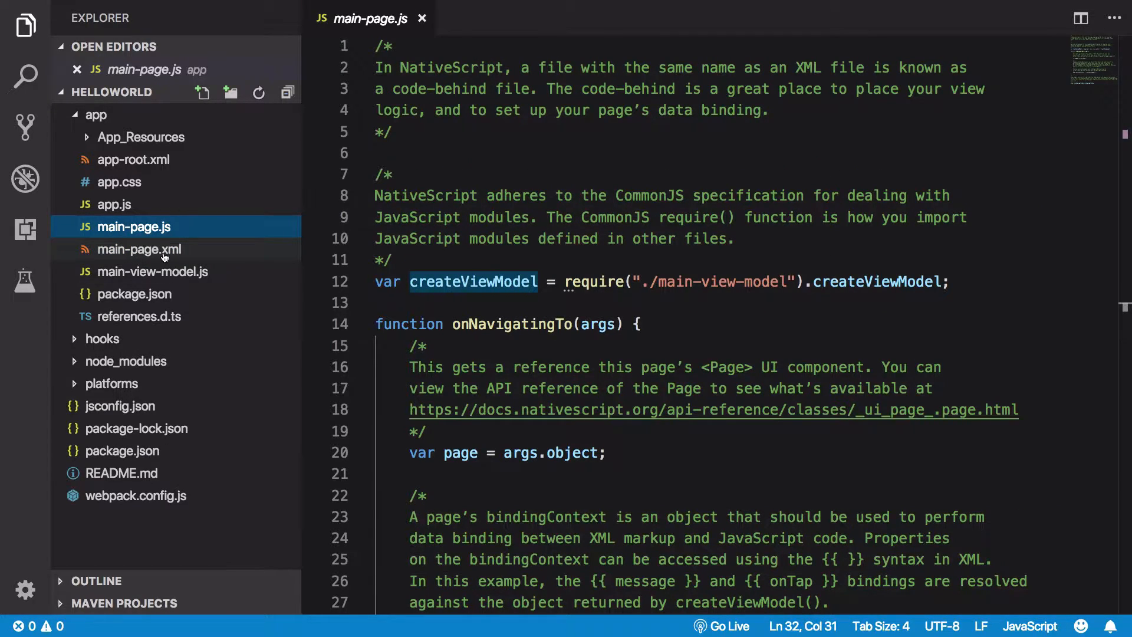
{"action": "mouse_move", "coordinate": [140, 249]}
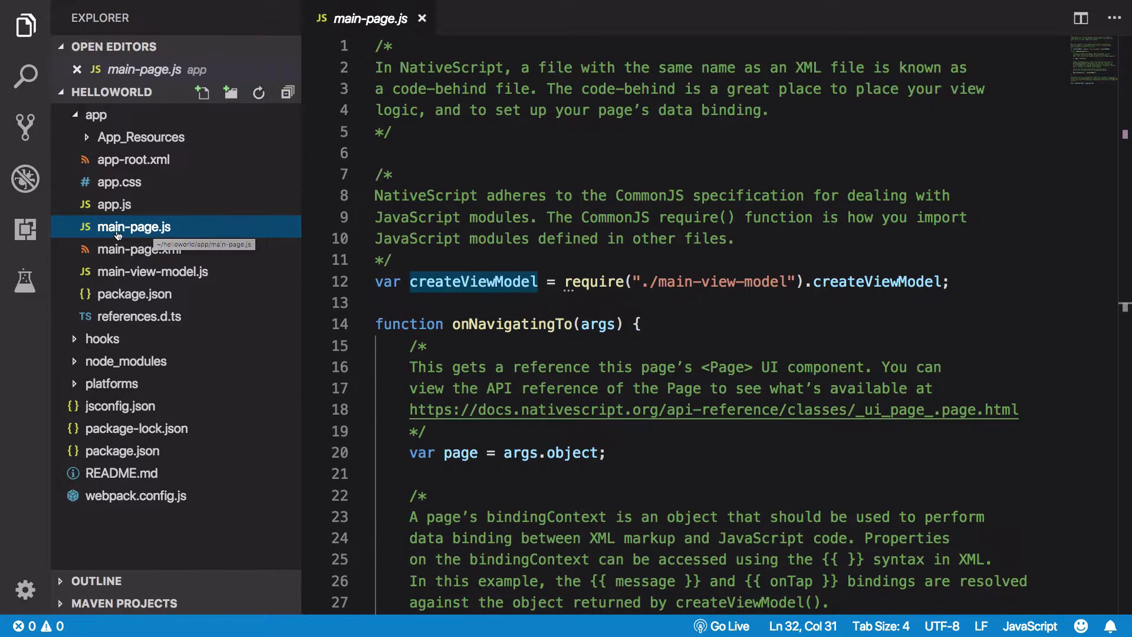
{"action": "left_click", "coordinate": [137, 249]}
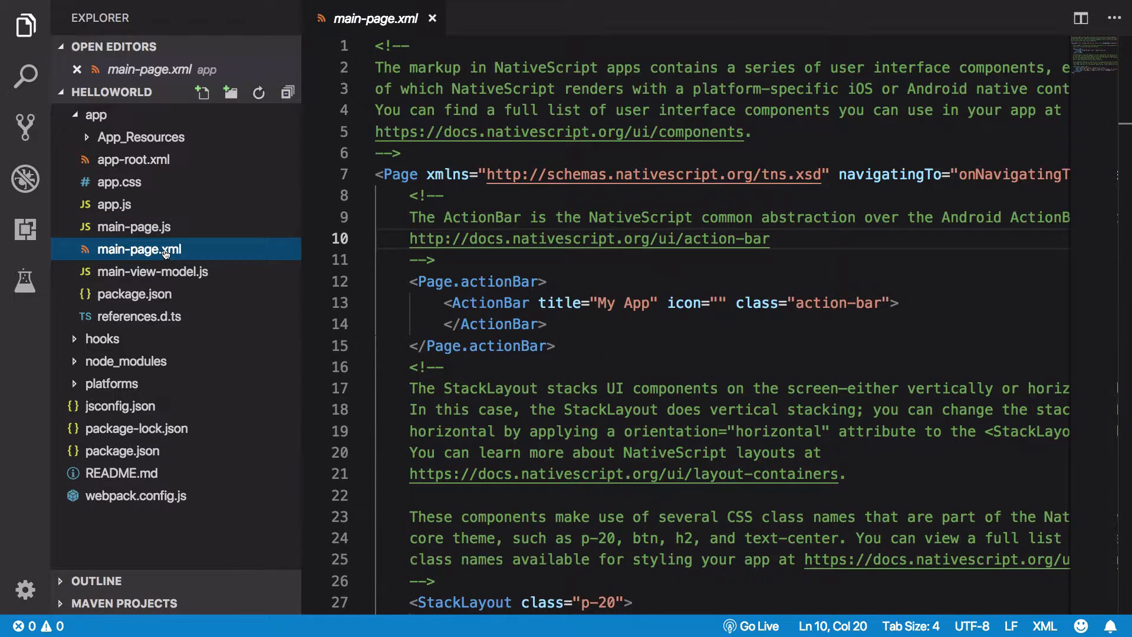
{"action": "mouse_move", "coordinate": [475, 254]}
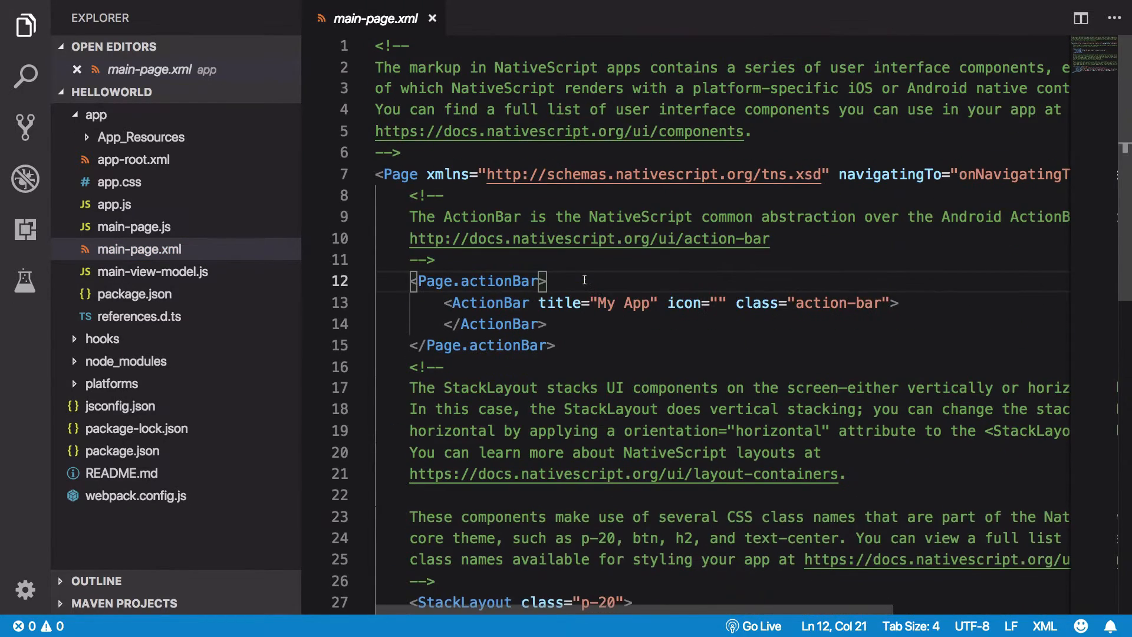
{"action": "scroll", "scroll_direction": "down", "scroll_amount": 3}
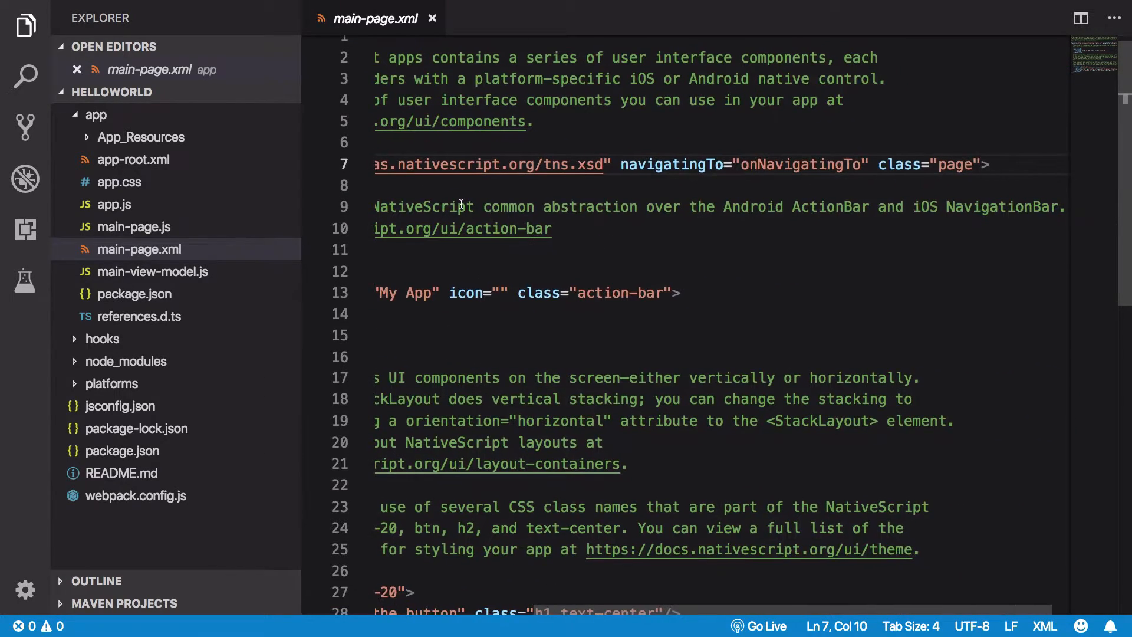
{"action": "scroll", "scroll_direction": "left", "scroll_amount": 3}
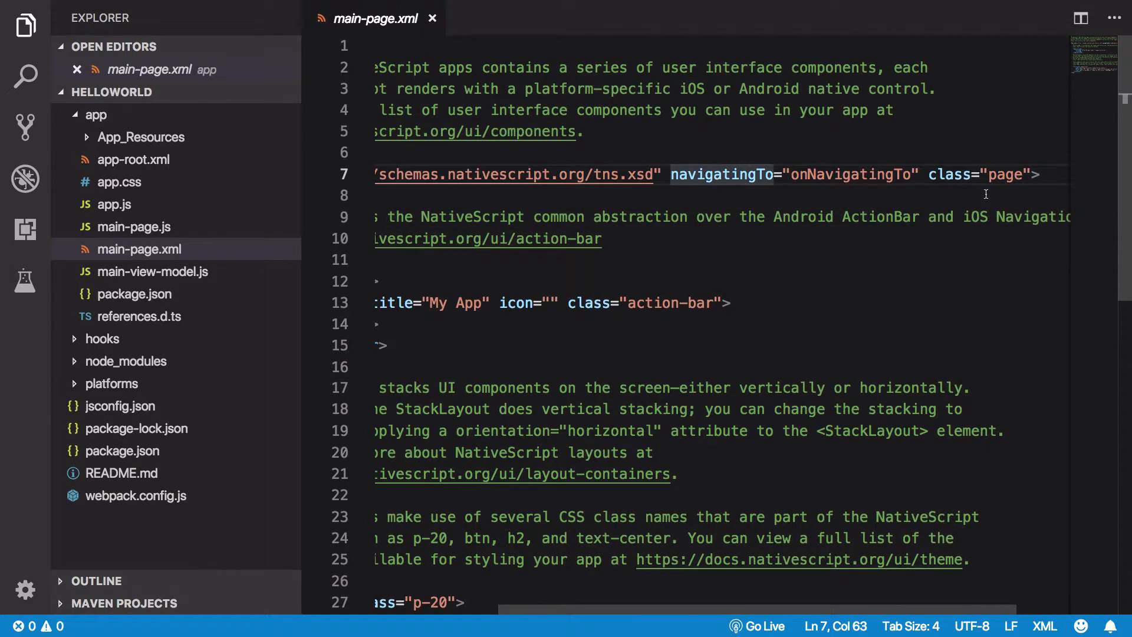
{"action": "double_click", "coordinate": [952, 174]}
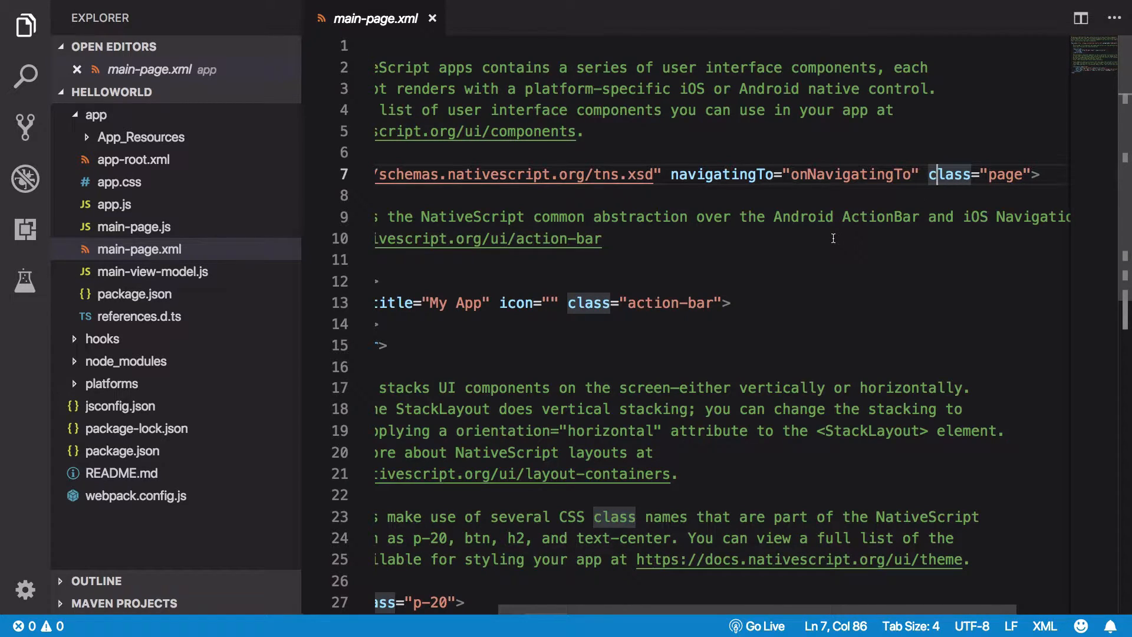
{"action": "left_click", "coordinate": [721, 174]}
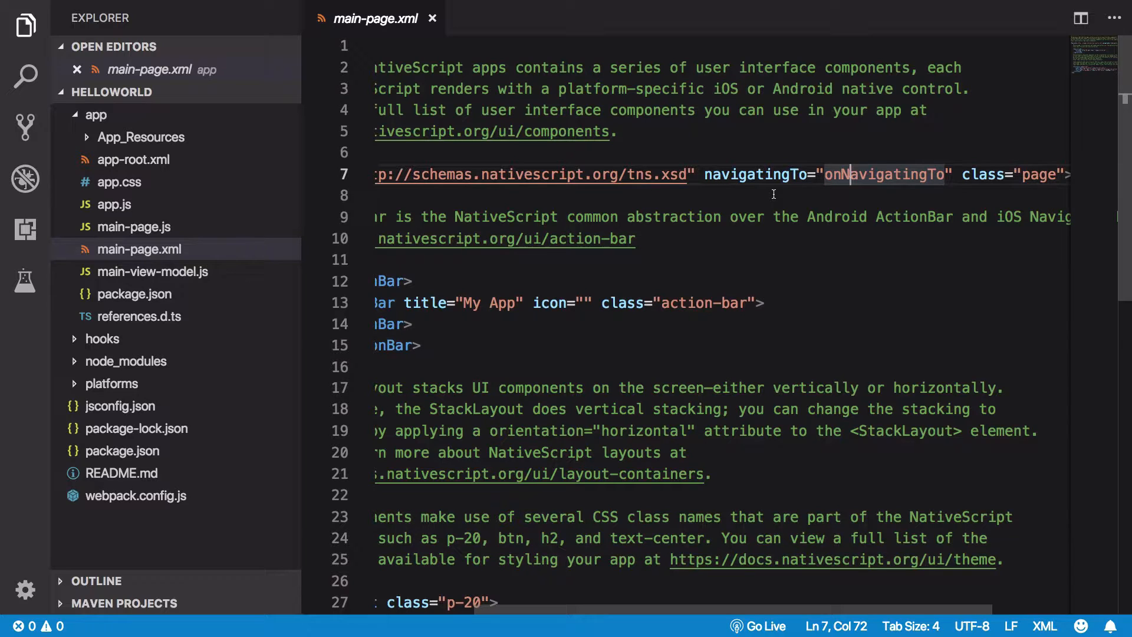
{"action": "mouse_move", "coordinate": [133, 227]}
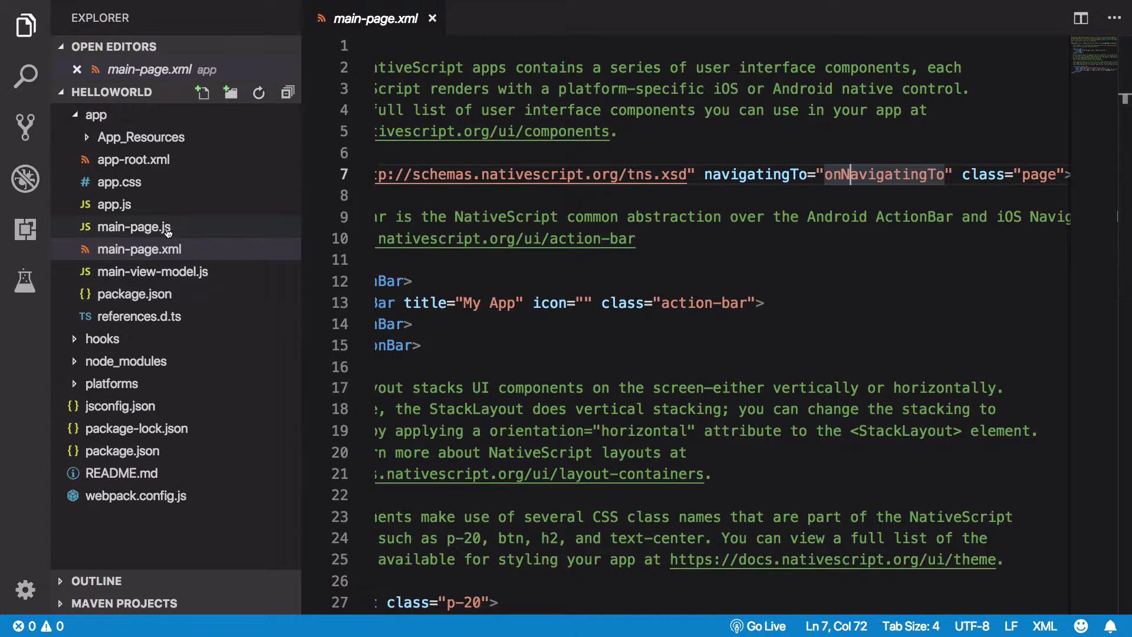
{"action": "left_click", "coordinate": [133, 226]}
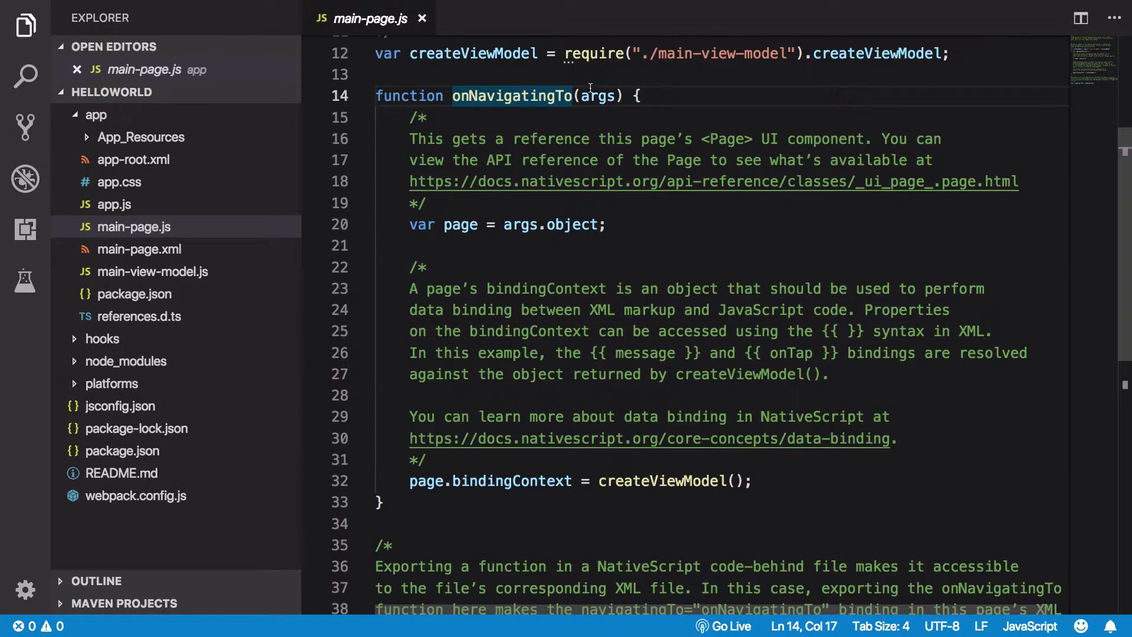
{"action": "mouse_move", "coordinate": [598, 96]}
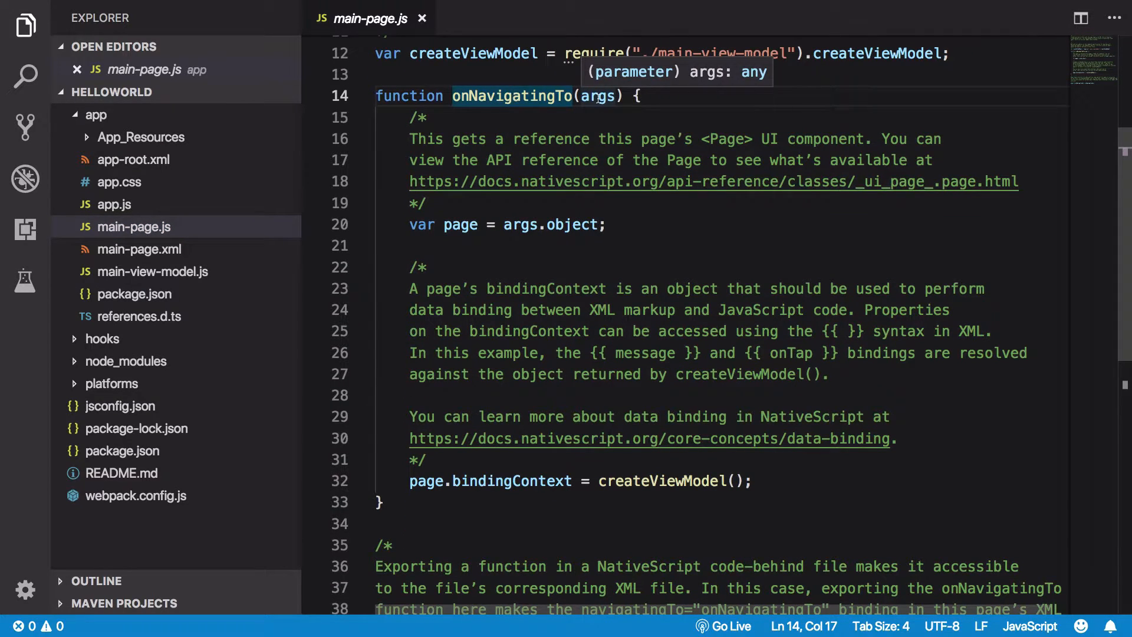
{"action": "scroll", "scroll_direction": "down", "scroll_amount": 3}
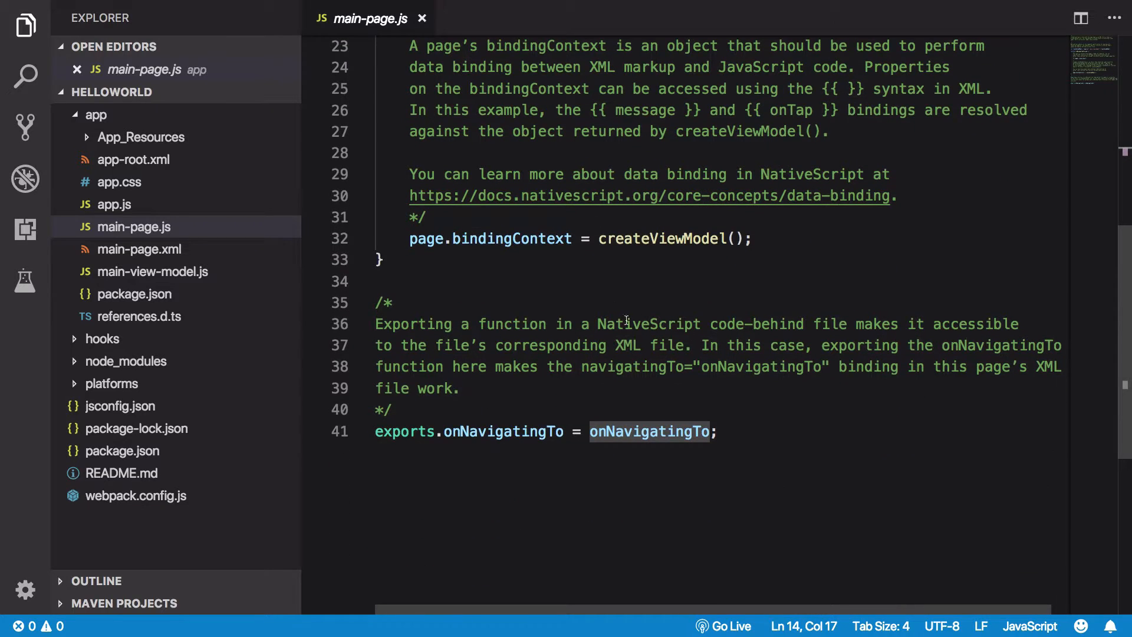
{"action": "scroll", "scroll_direction": "up", "scroll_amount": 3}
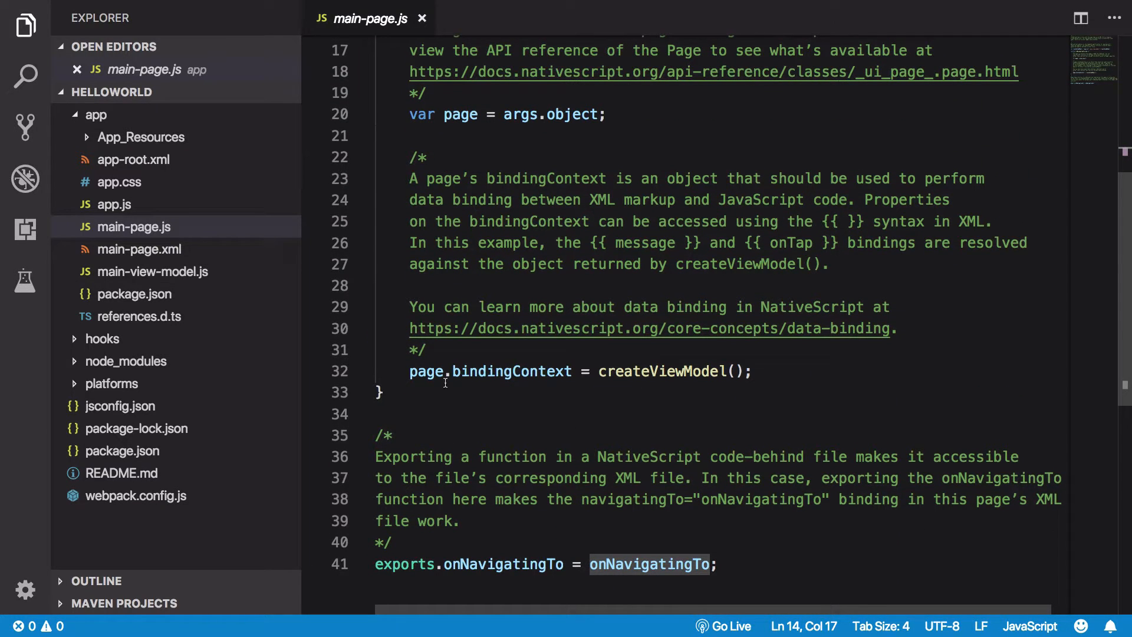
{"action": "left_click", "coordinate": [487, 371]}
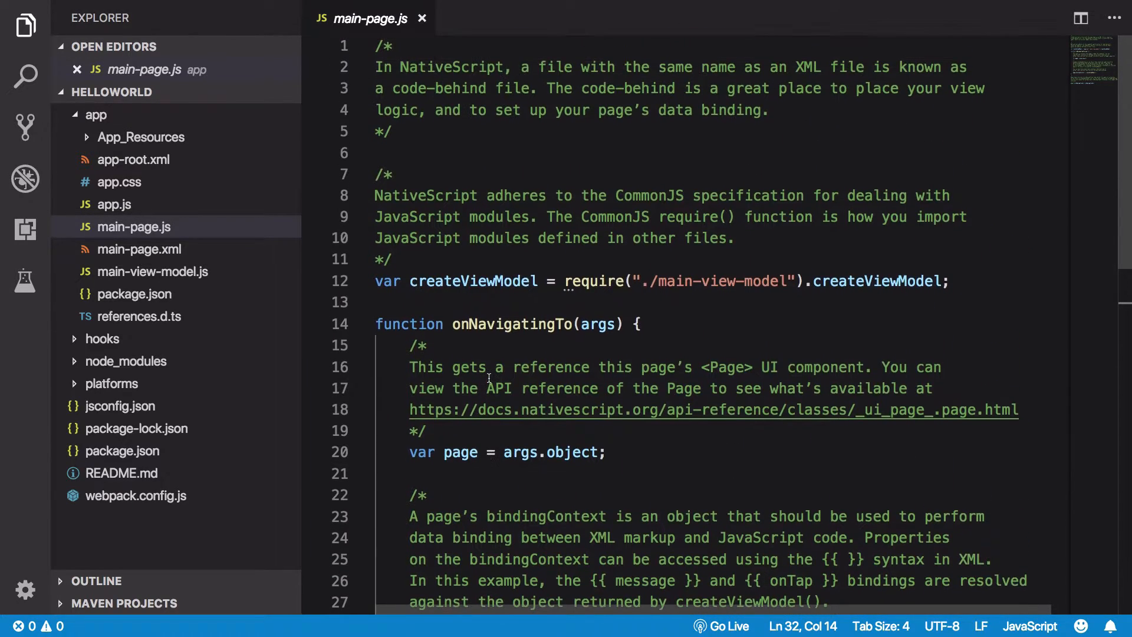
{"action": "left_click", "coordinate": [139, 249]}
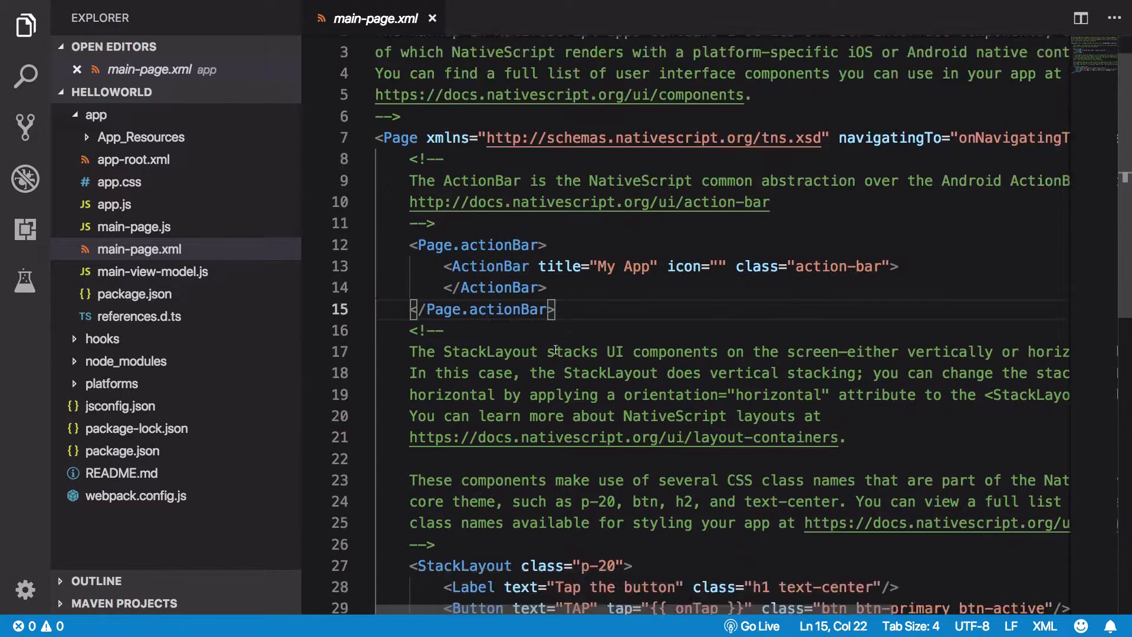
{"action": "scroll", "scroll_direction": "down", "scroll_amount": 3}
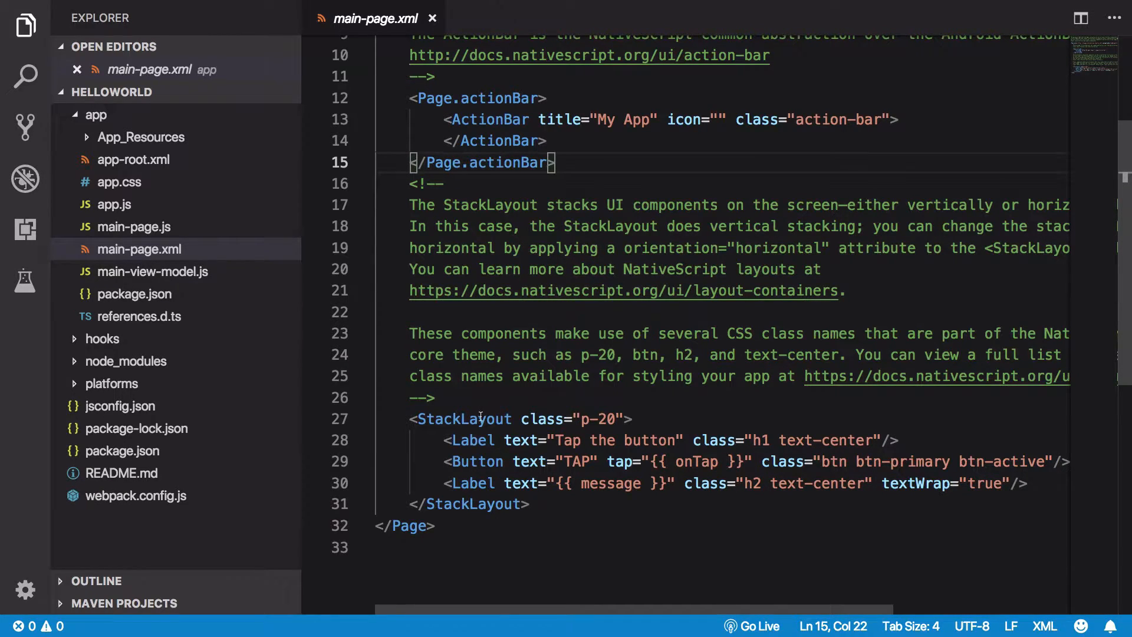
{"action": "left_click", "coordinate": [472, 503]}
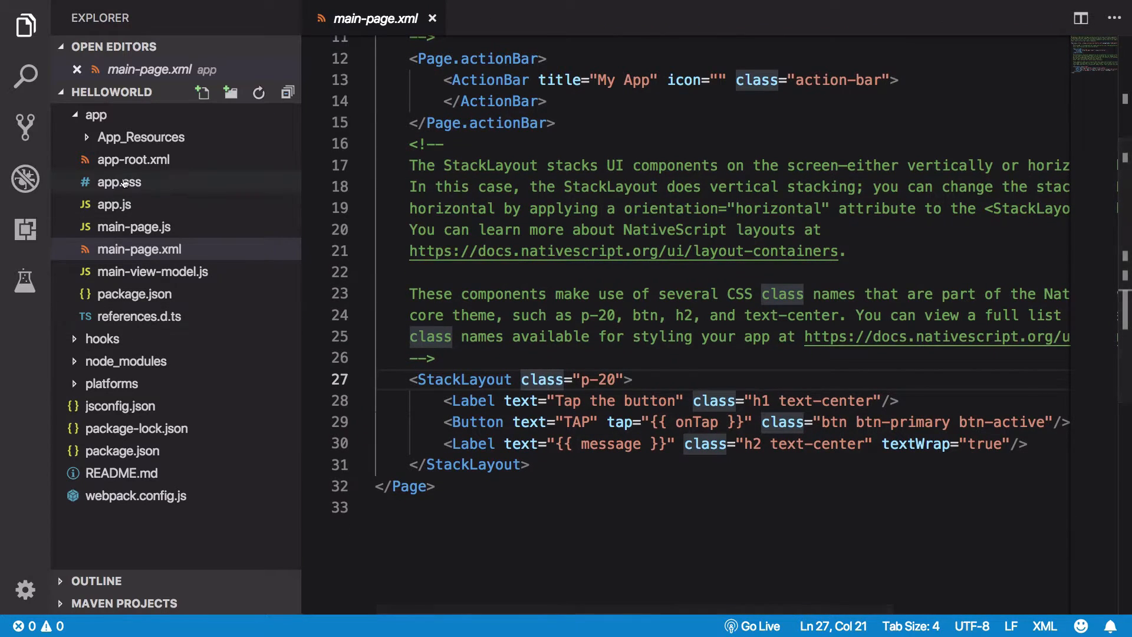
{"action": "left_click", "coordinate": [119, 182]}
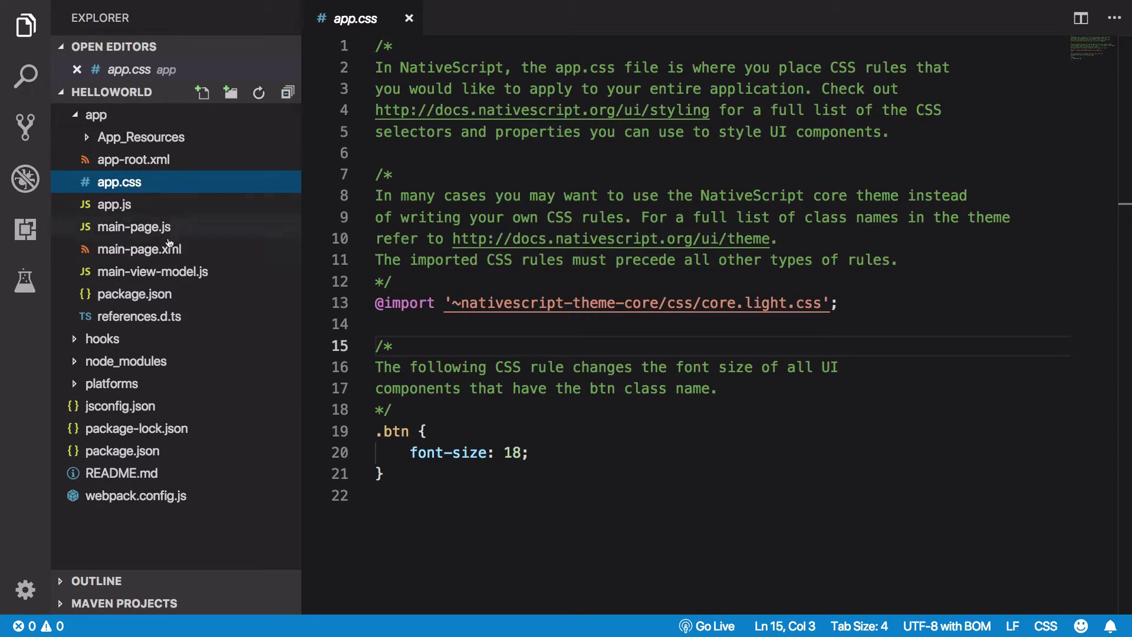
{"action": "left_click", "coordinate": [139, 248]}
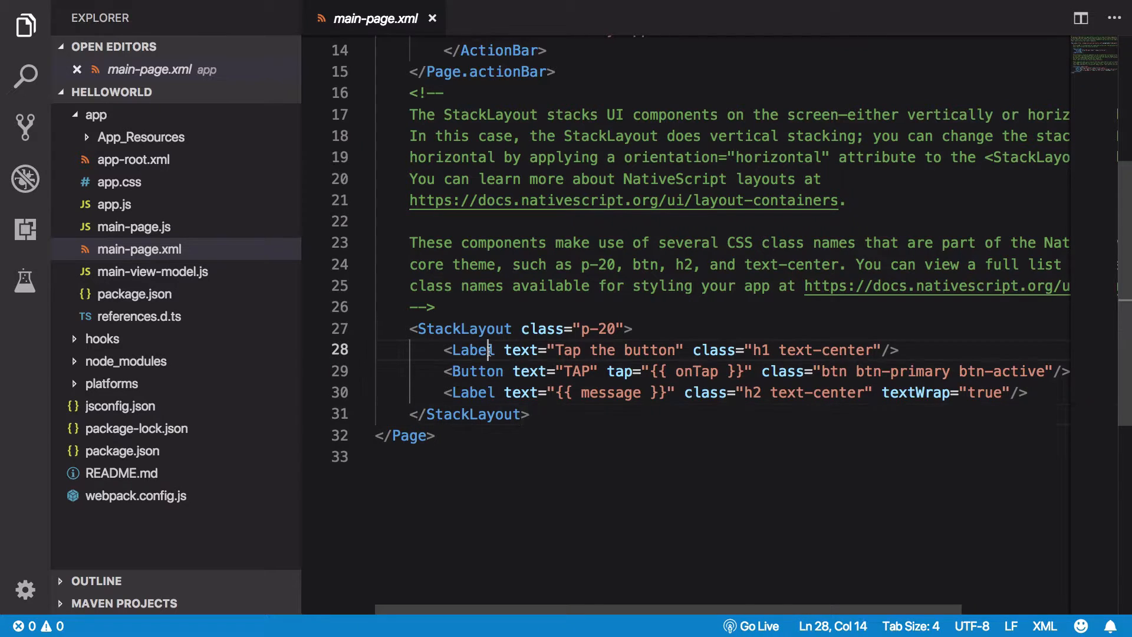
{"action": "double_click", "coordinate": [469, 350]}
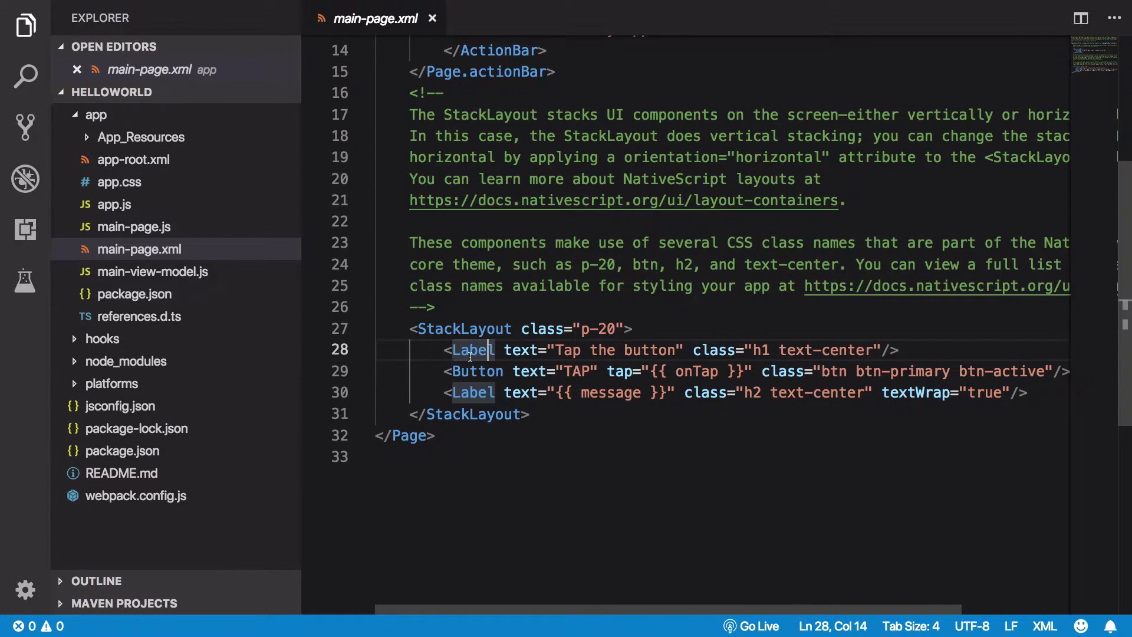
{"action": "scroll", "scroll_direction": "up", "scroll_amount": 3}
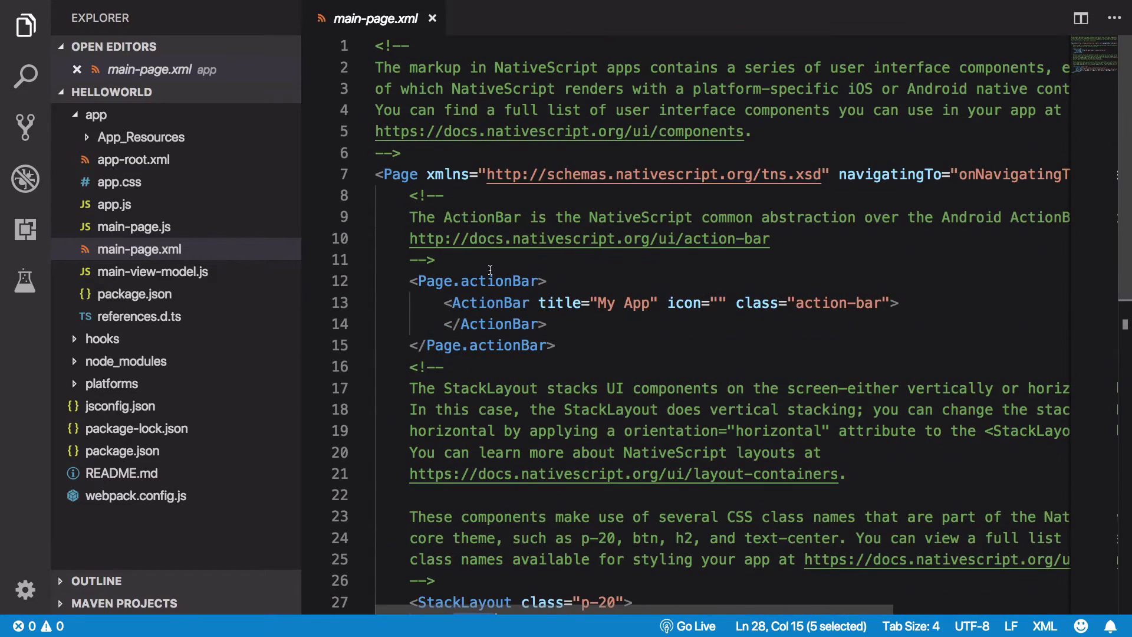
{"action": "scroll", "scroll_direction": "down", "scroll_amount": 3}
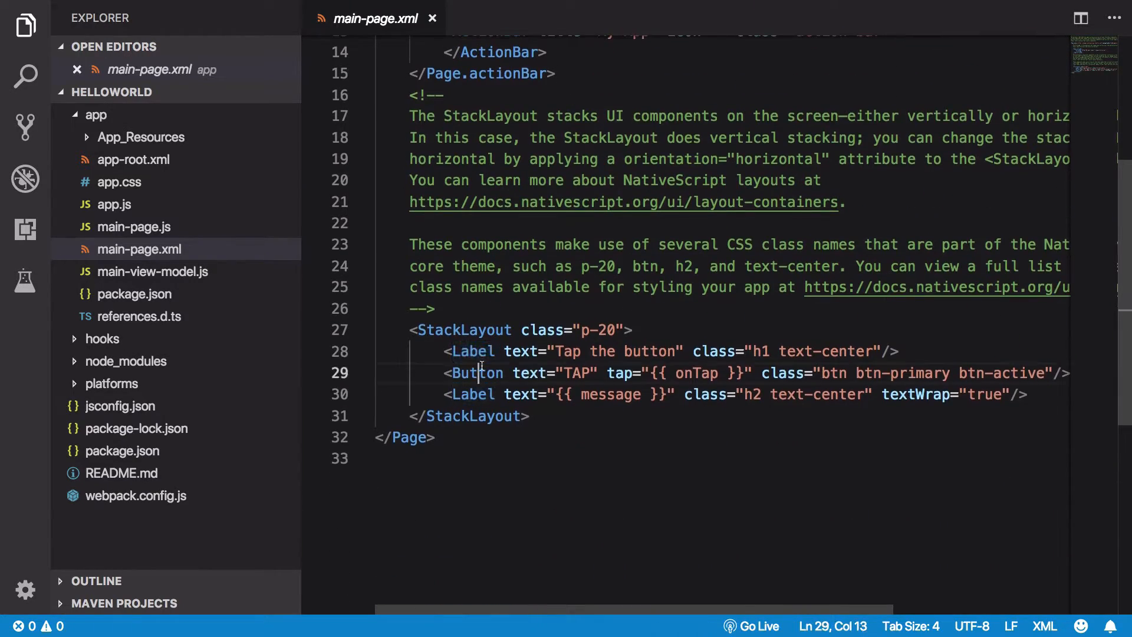
{"action": "double_click", "coordinate": [476, 373]}
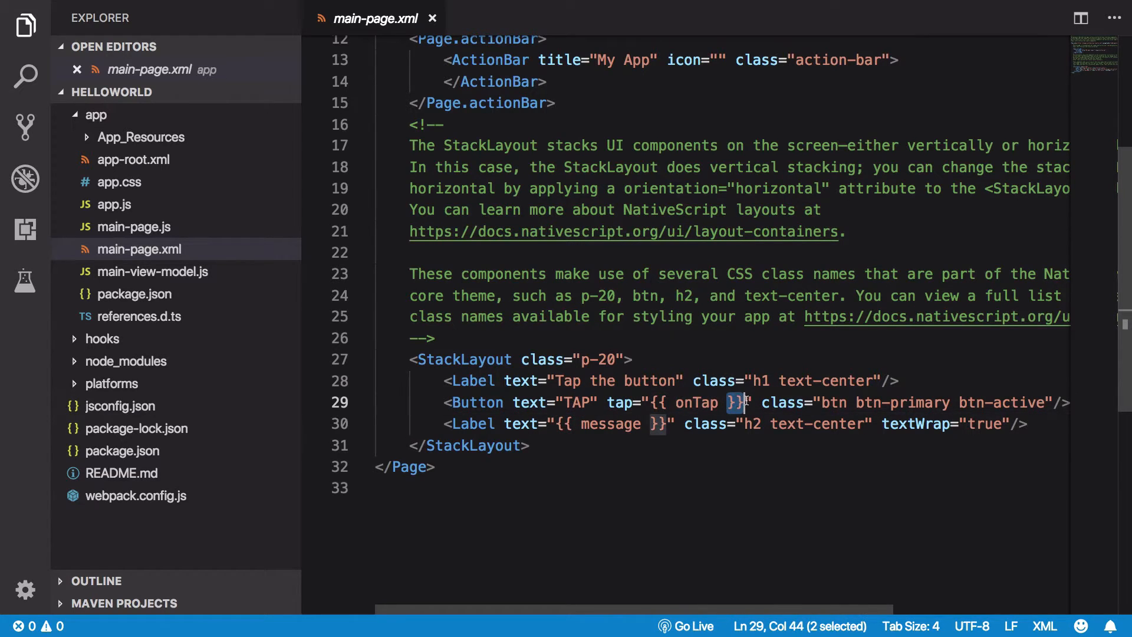
{"action": "left_click", "coordinate": [726, 403]}
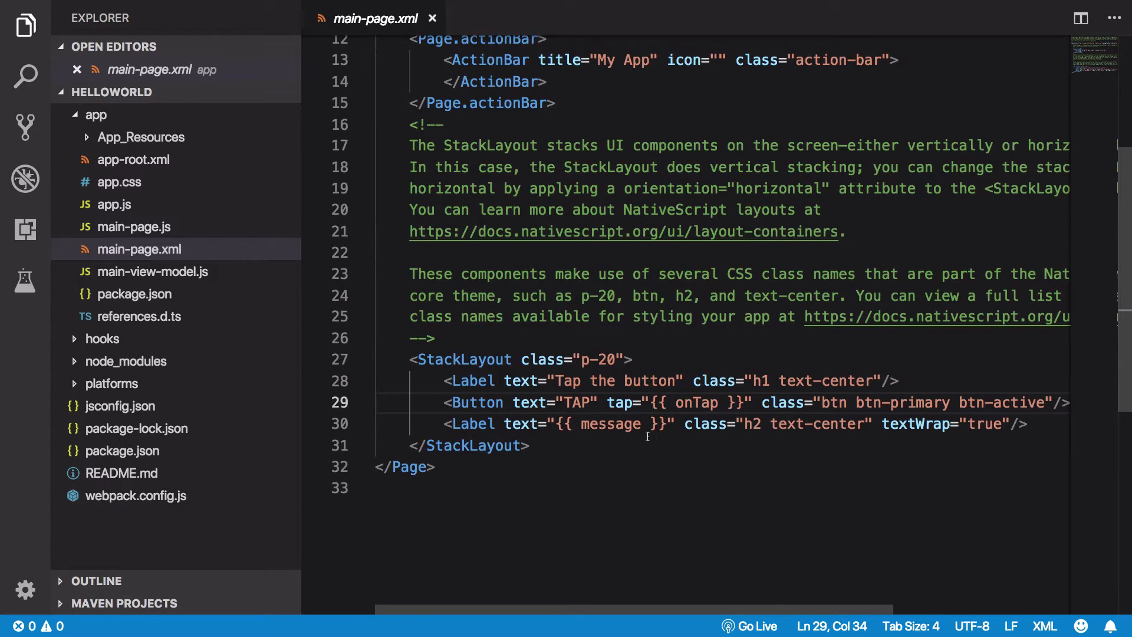
{"action": "double_click", "coordinate": [610, 424]}
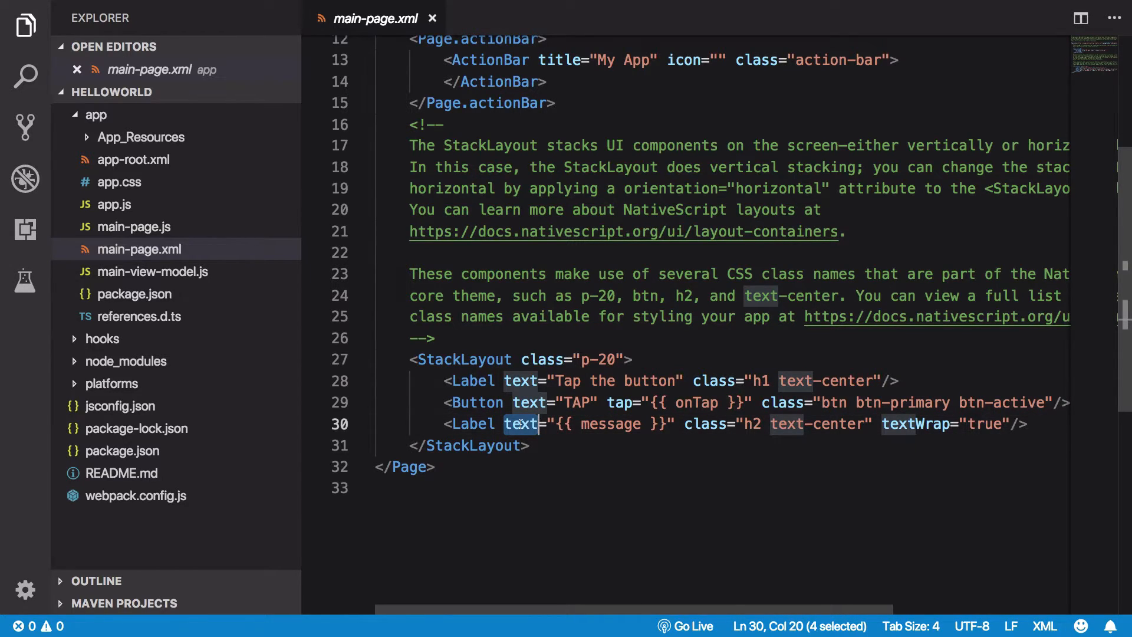
{"action": "left_click", "coordinate": [473, 424]}
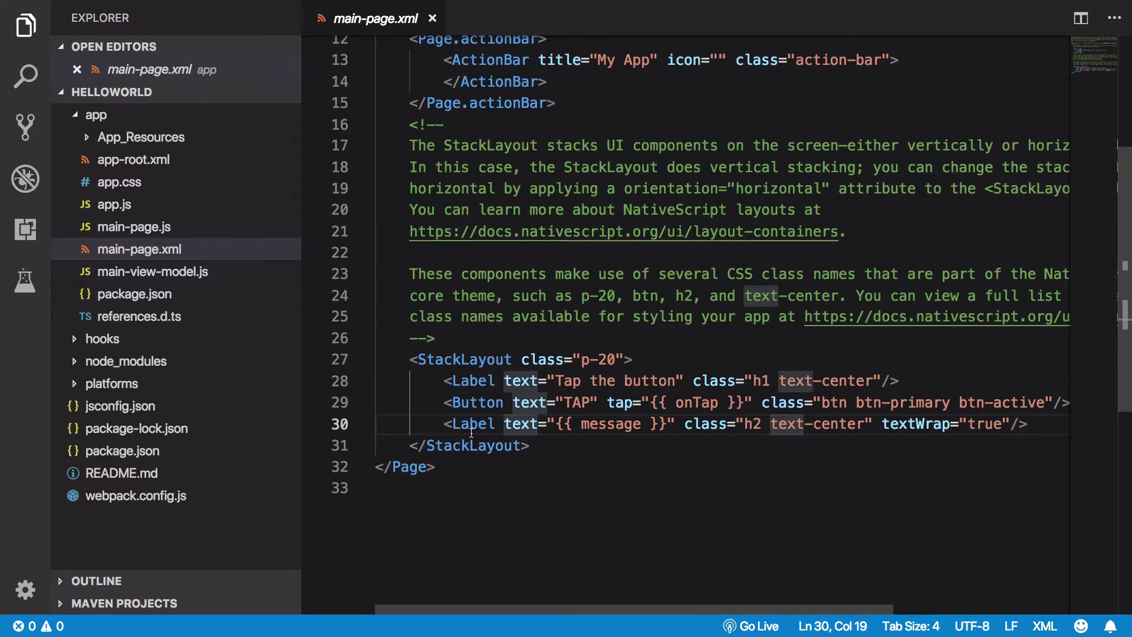
{"action": "double_click", "coordinate": [610, 424]}
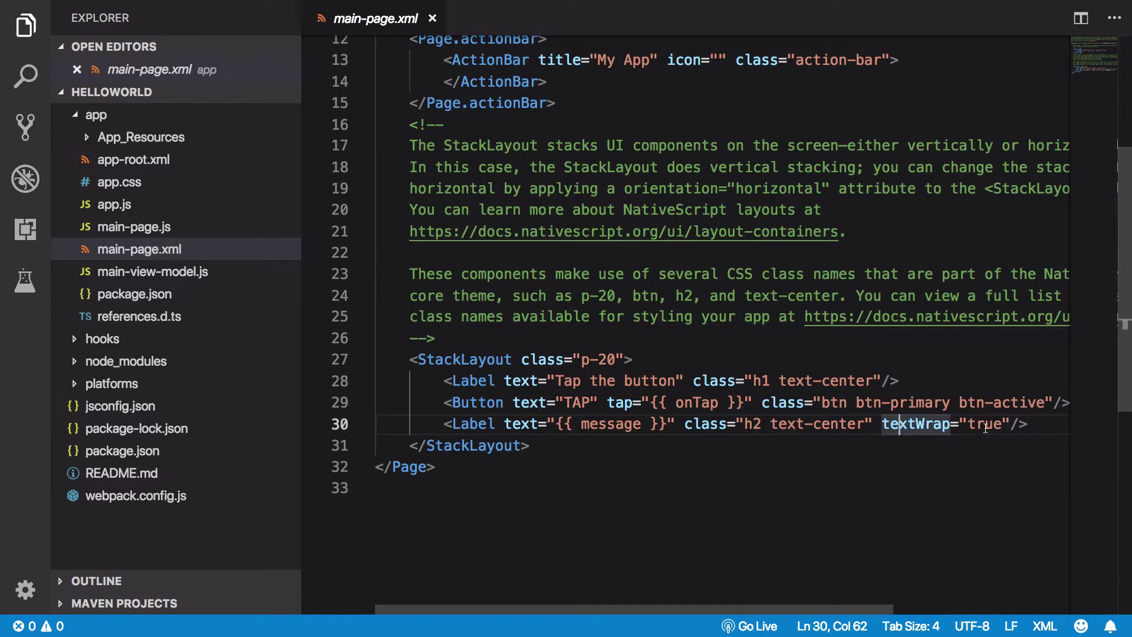
{"action": "double_click", "coordinate": [984, 424]}
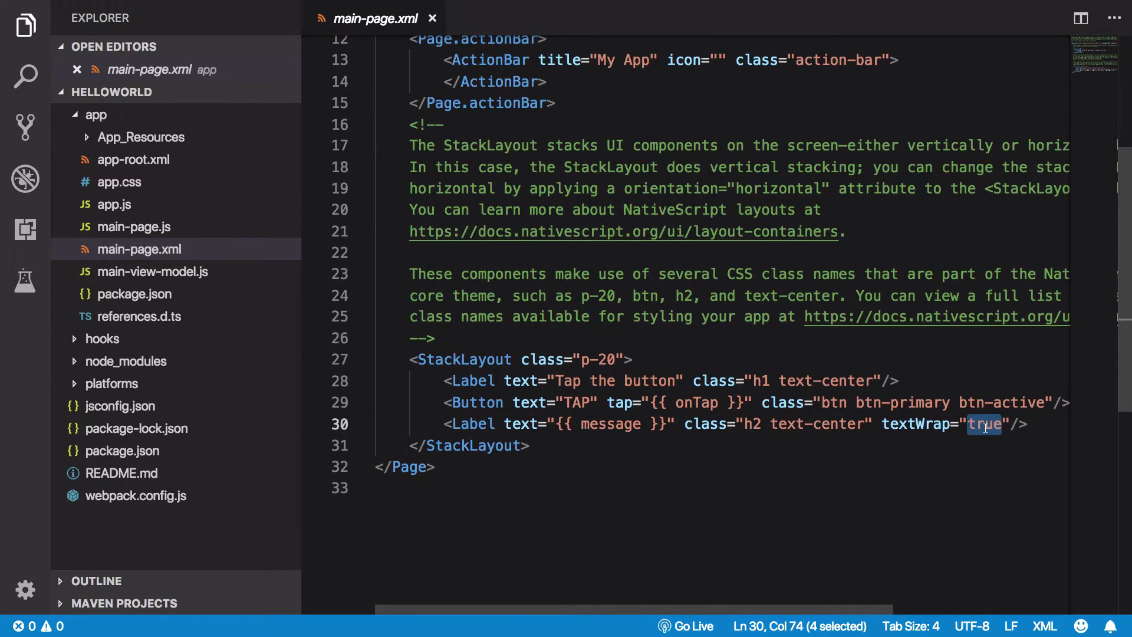
{"action": "left_click", "coordinate": [916, 424]}
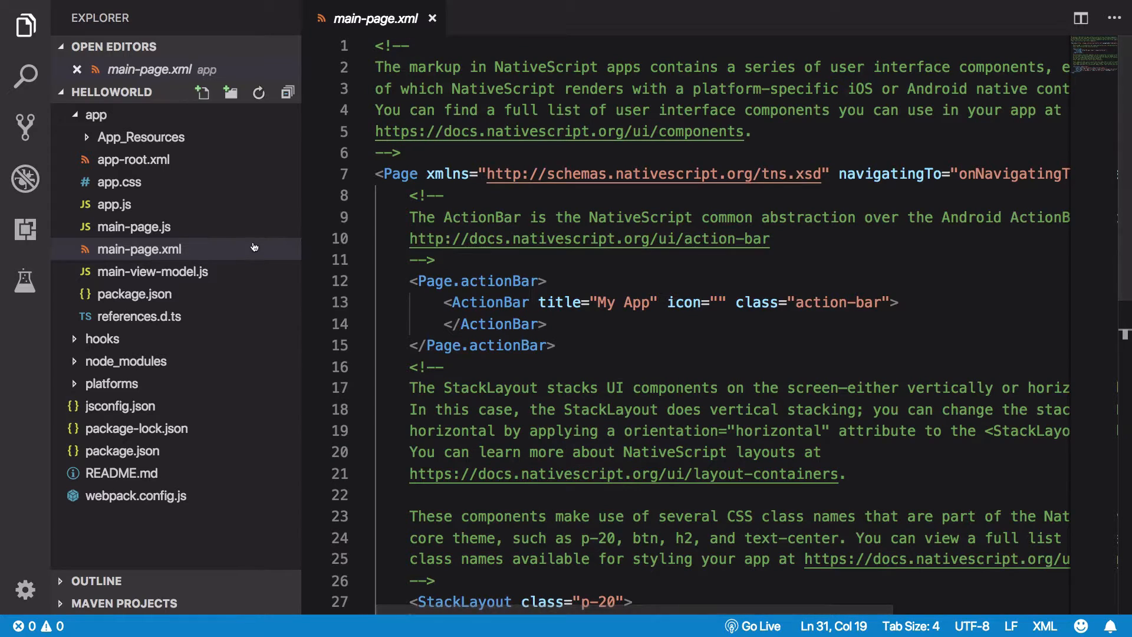
{"action": "left_click", "coordinate": [137, 226]}
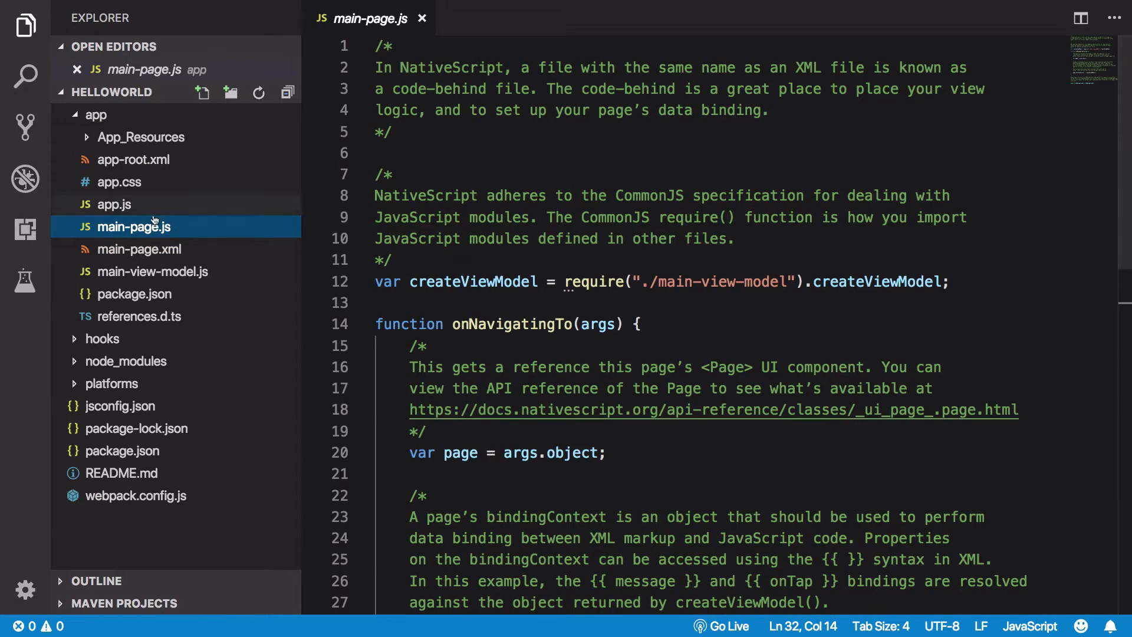
{"action": "mouse_move", "coordinate": [149, 257]}
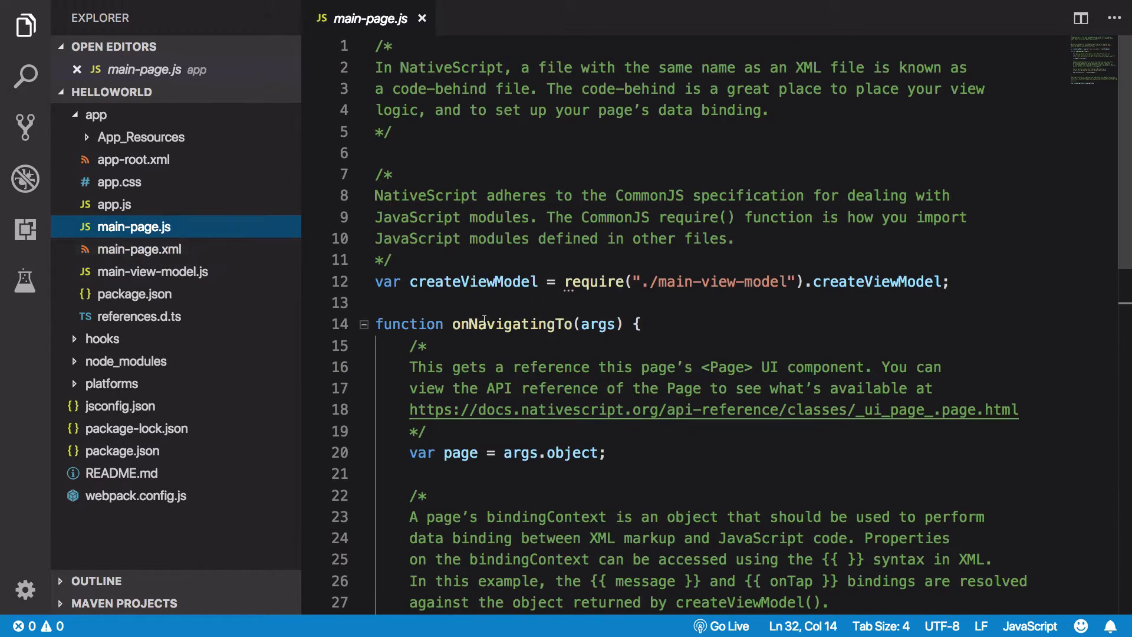
{"action": "scroll", "scroll_direction": "down", "scroll_amount": 3}
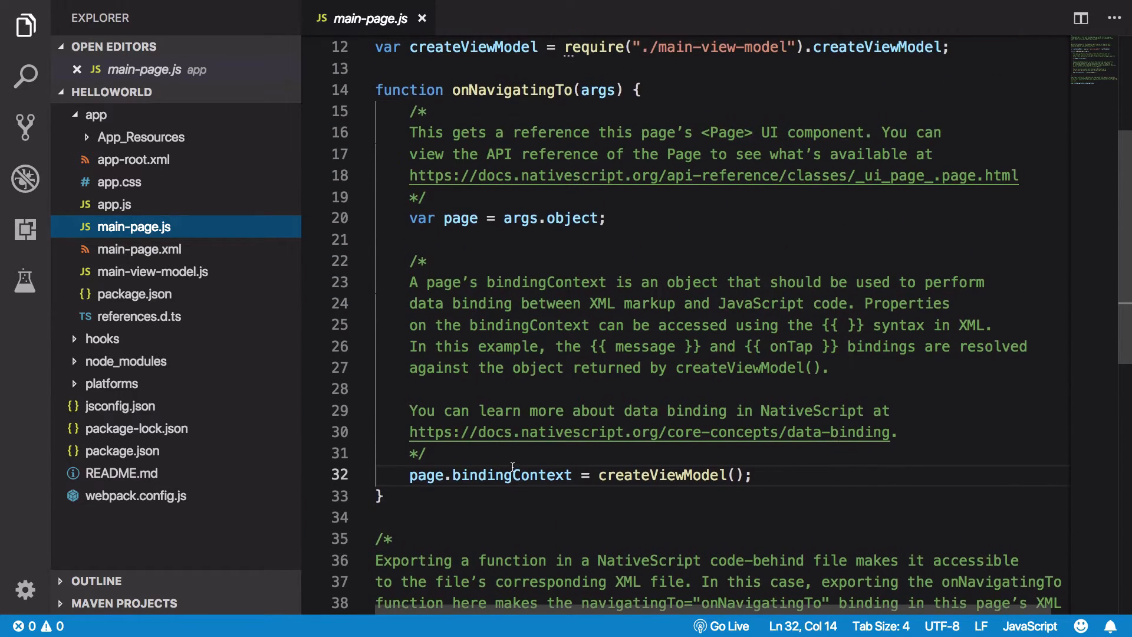
{"action": "left_click", "coordinate": [141, 248]}
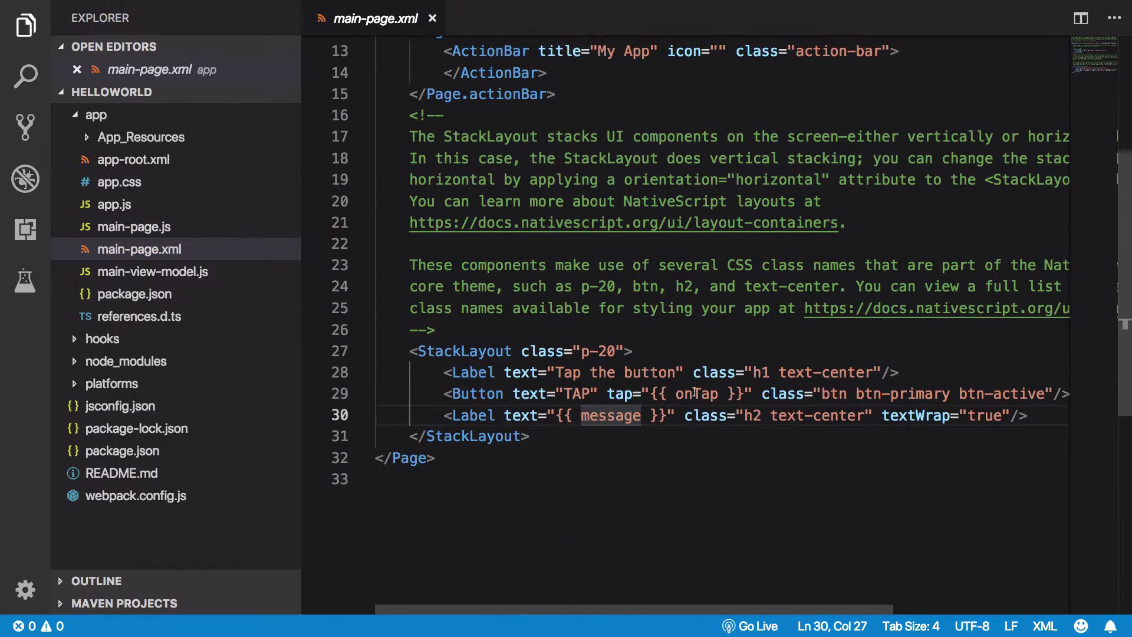
Step: Jump from onTap to main-view-model.js, highlighting getMessage, the counter of 42, and onTap
{"action": "left_click", "coordinate": [152, 271]}
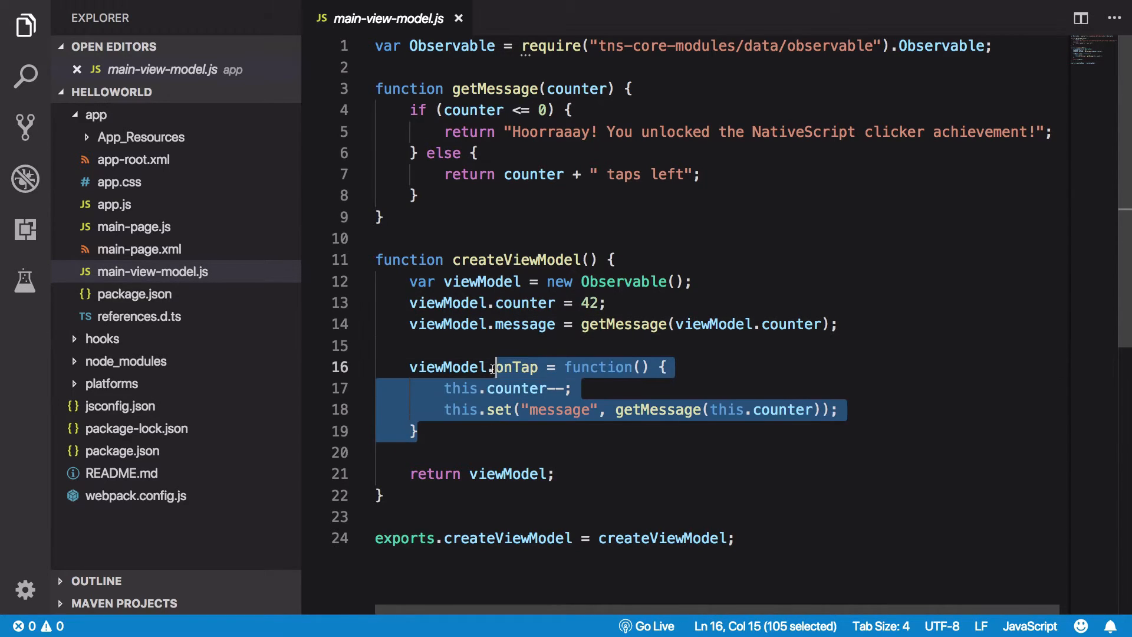
{"action": "left_click", "coordinate": [619, 325]}
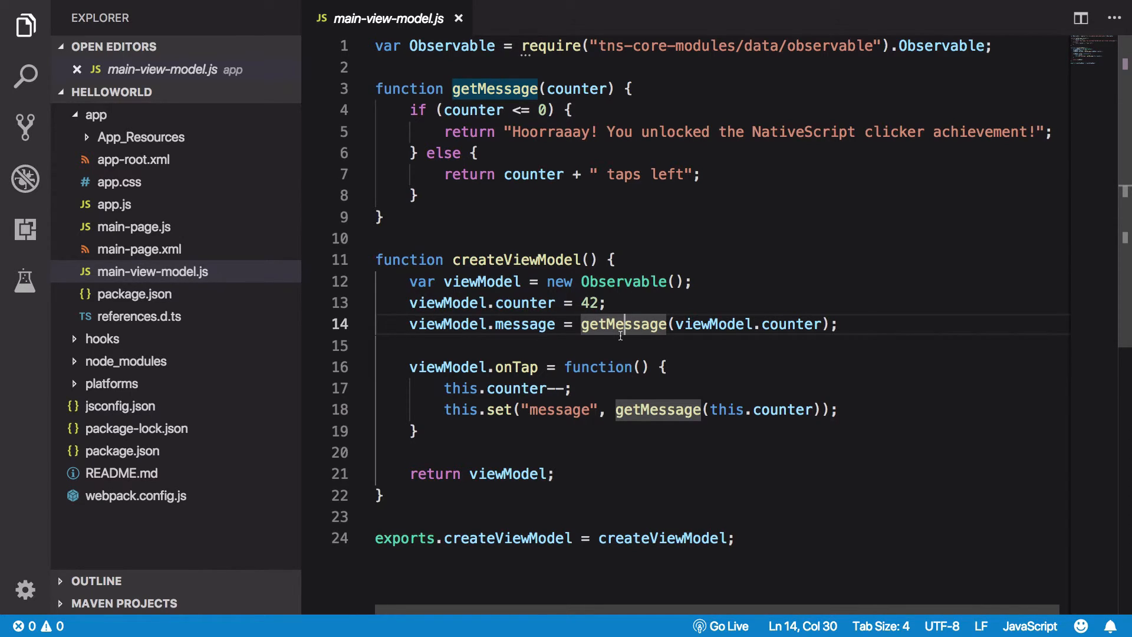
{"action": "scroll", "scroll_direction": "down", "scroll_amount": 3}
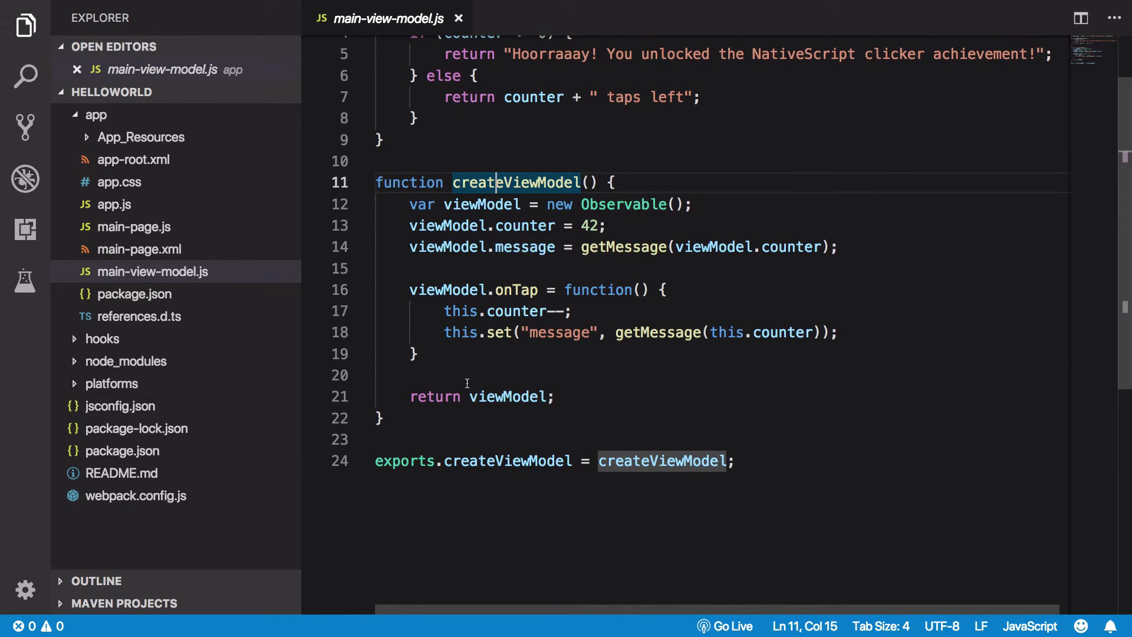
{"action": "left_click", "coordinate": [515, 225]}
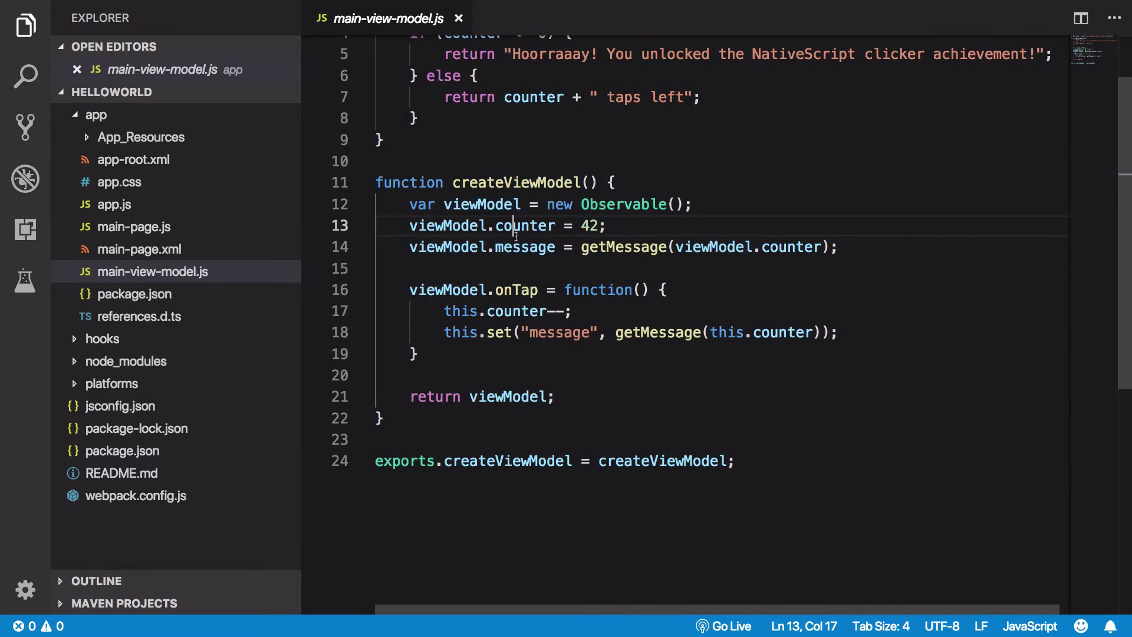
{"action": "left_click", "coordinate": [506, 289]}
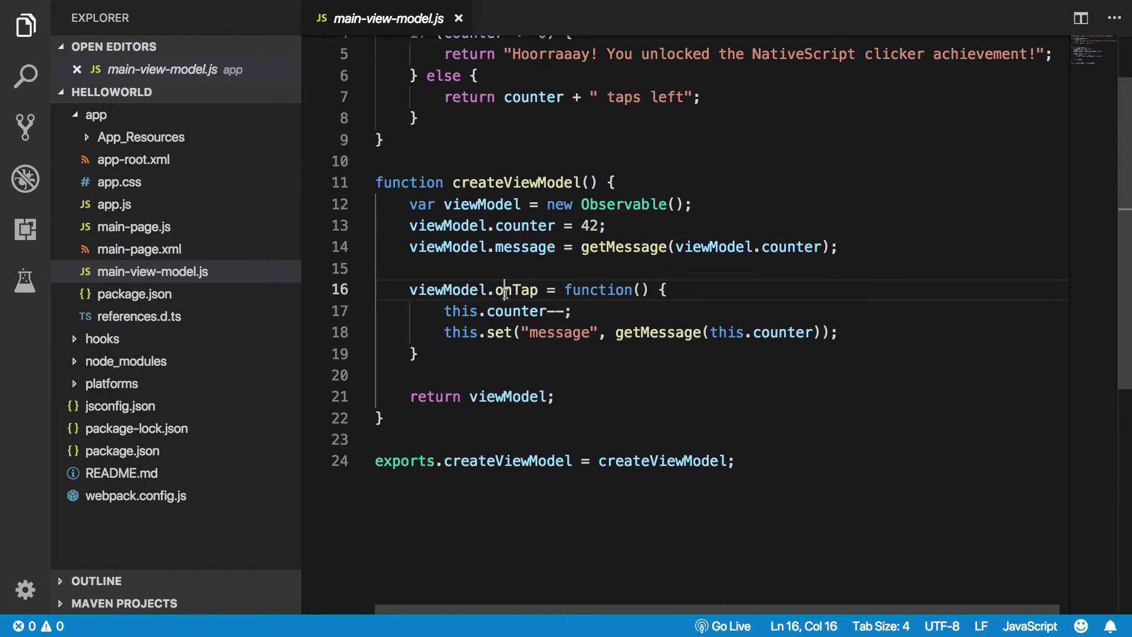
{"action": "left_click", "coordinate": [133, 226]}
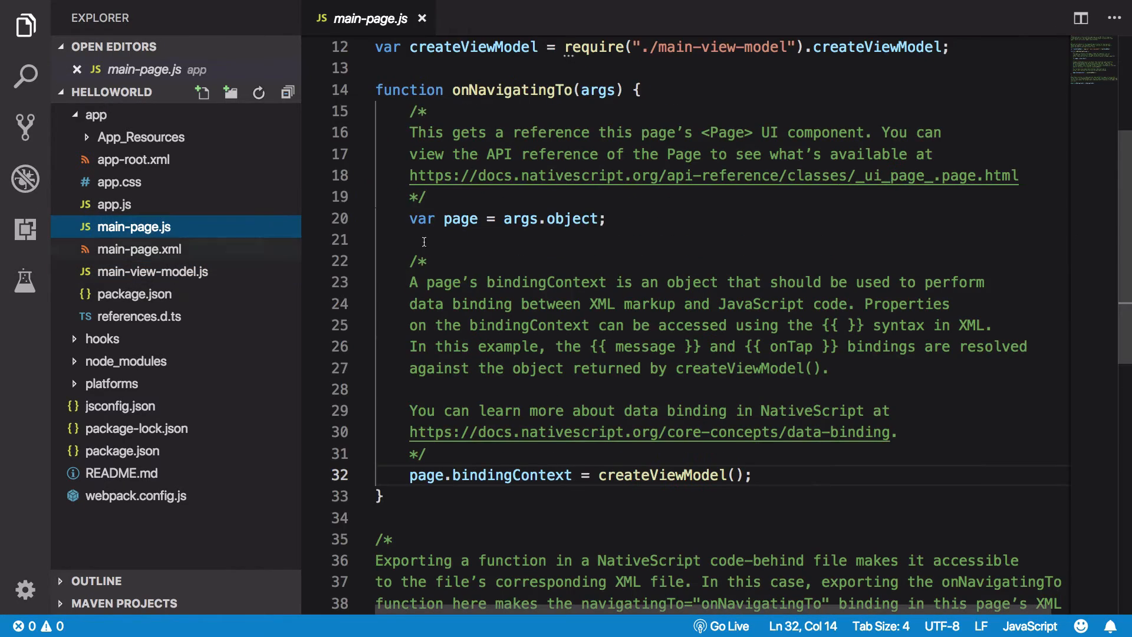
{"action": "scroll", "scroll_direction": "down", "scroll_amount": 3}
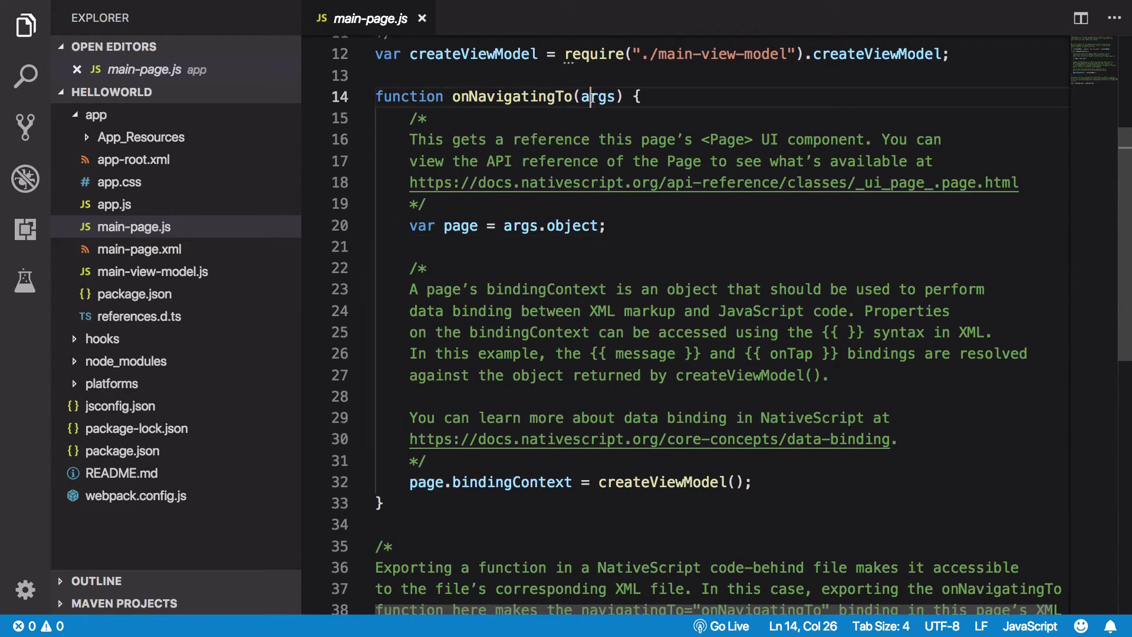
{"action": "double_click", "coordinate": [598, 96]}
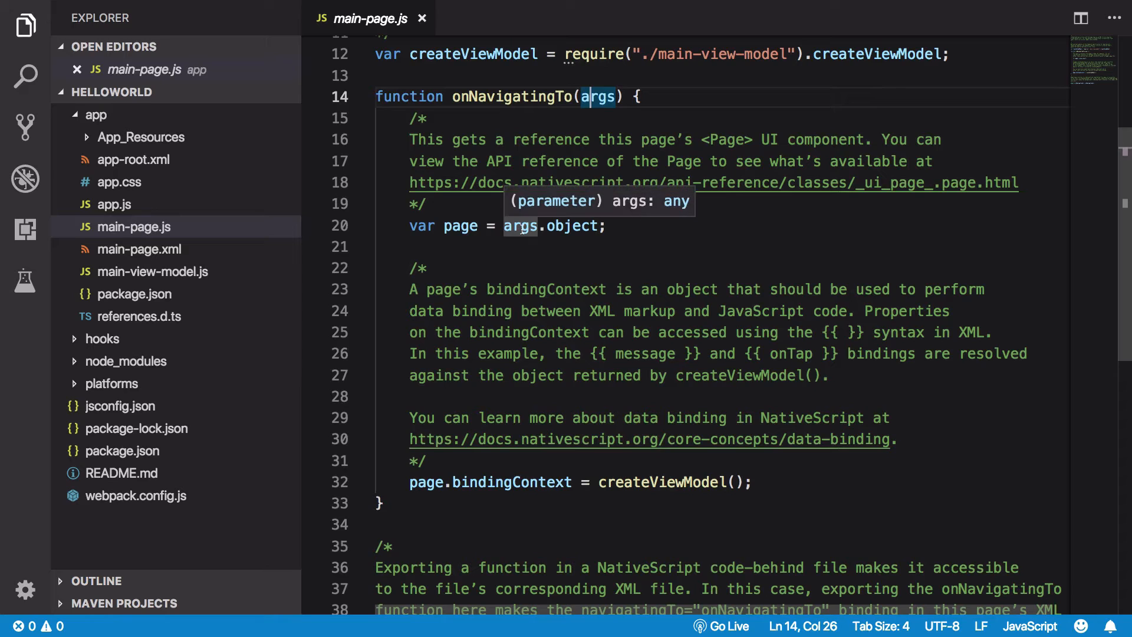
{"action": "left_click", "coordinate": [657, 482]}
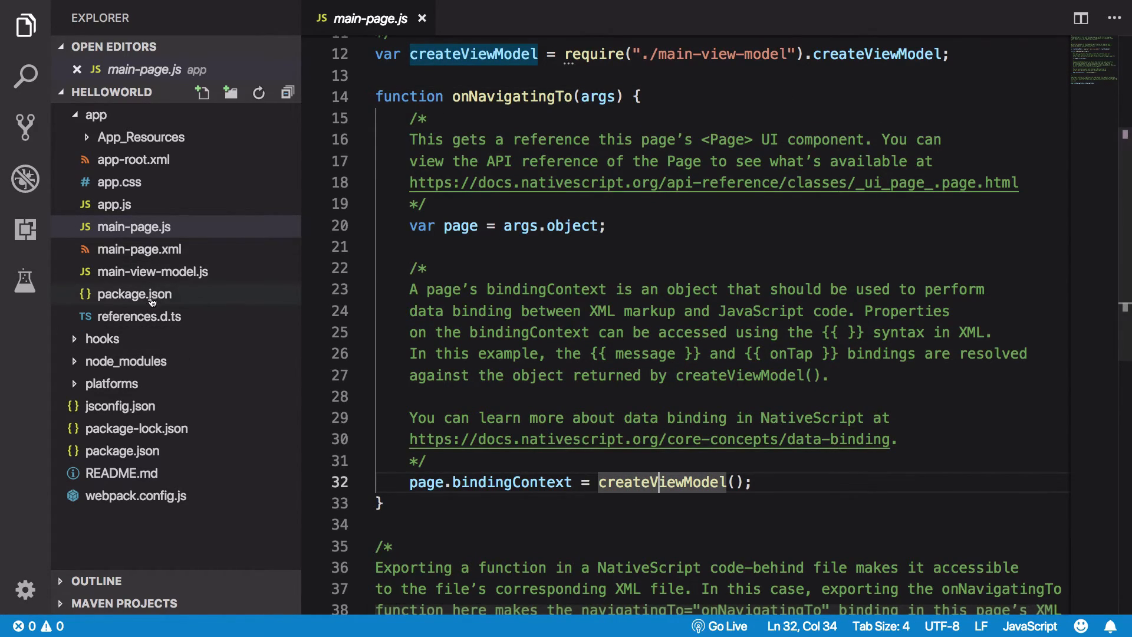
{"action": "left_click", "coordinate": [151, 271]}
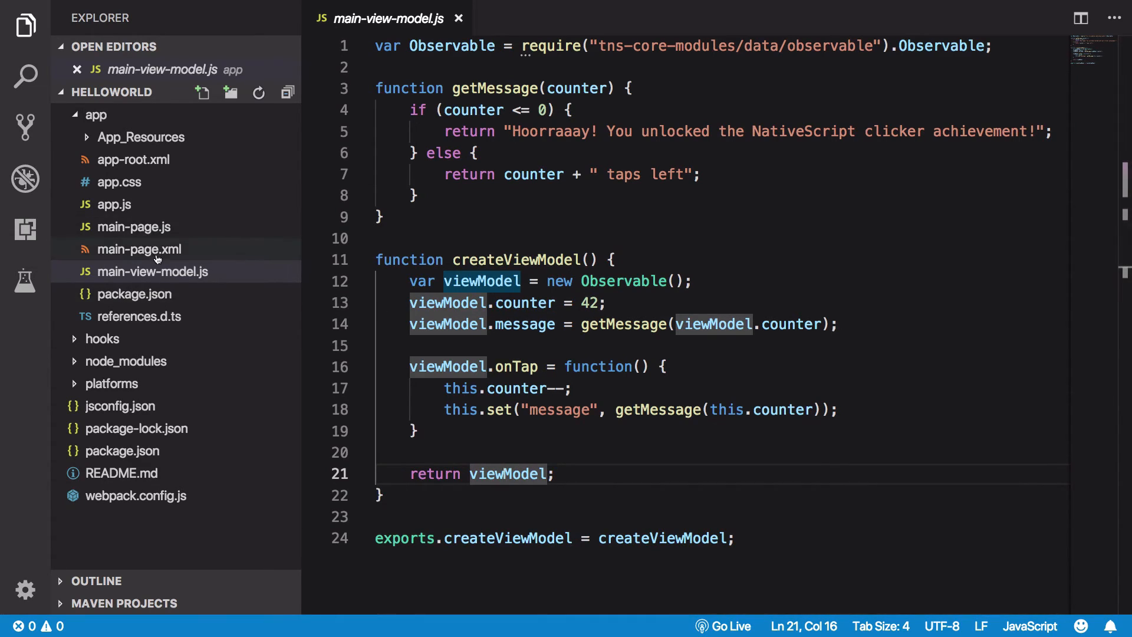
Step: Glance at app-root.xml and main-page.js, ending back on main-page.xml
{"action": "left_click", "coordinate": [138, 248]}
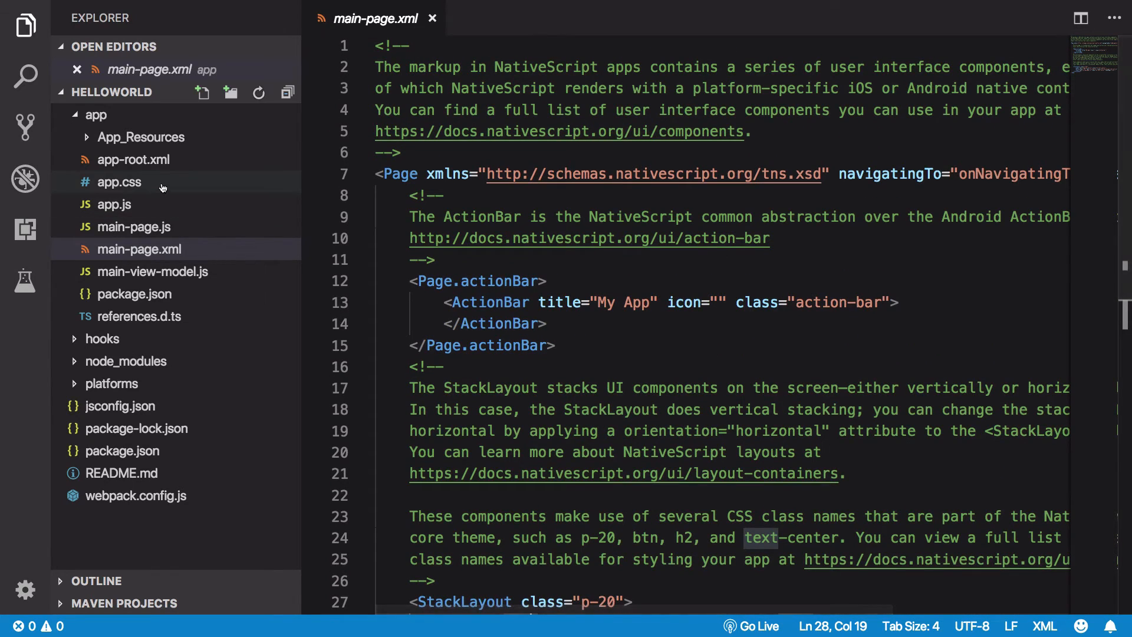
{"action": "left_click", "coordinate": [134, 160]}
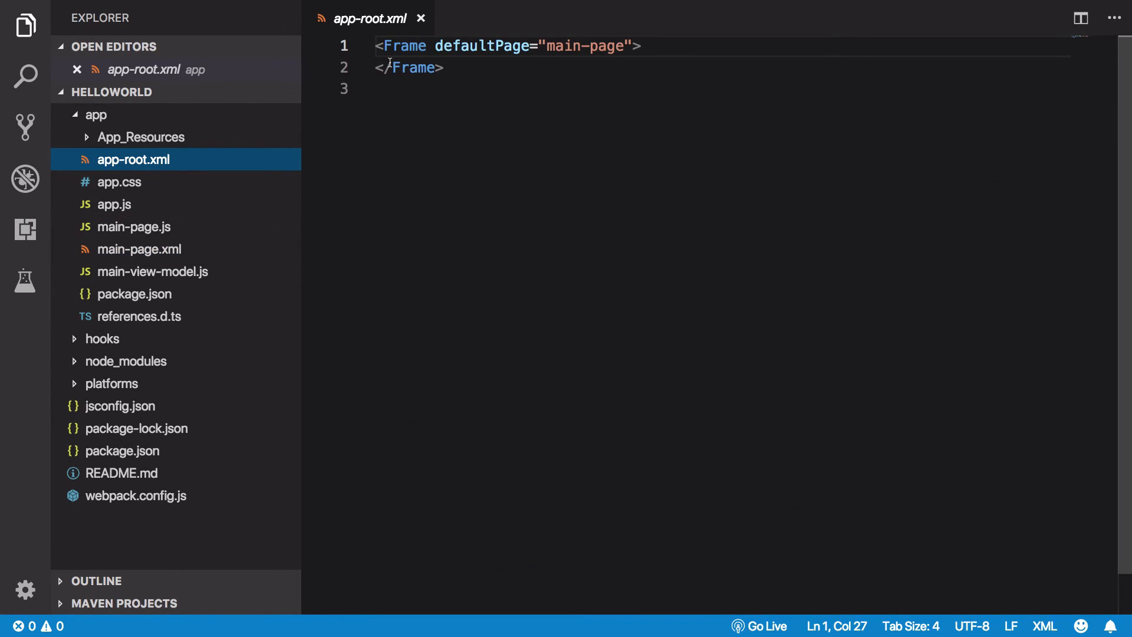
{"action": "left_click", "coordinate": [134, 249]}
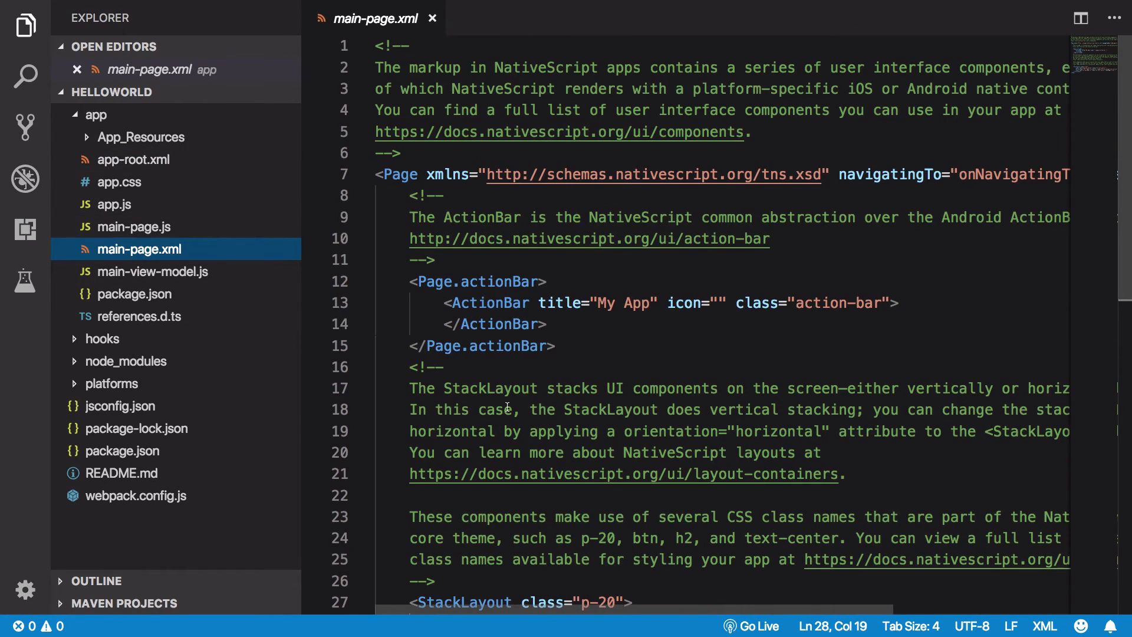
{"action": "scroll", "scroll_direction": "down", "scroll_amount": 3}
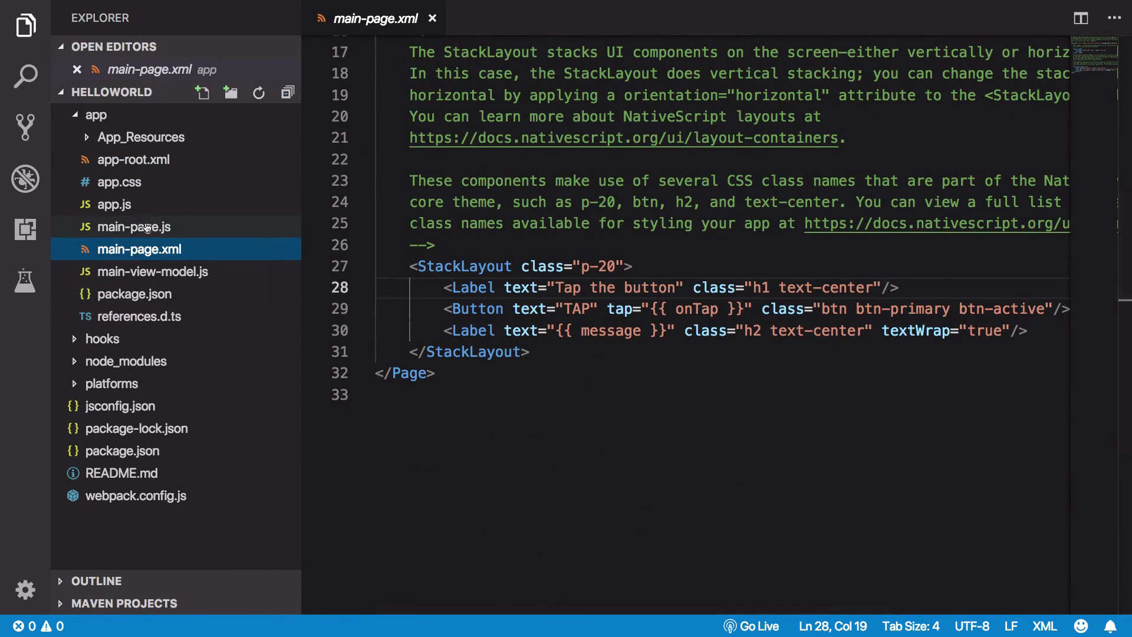
{"action": "left_click", "coordinate": [133, 226]}
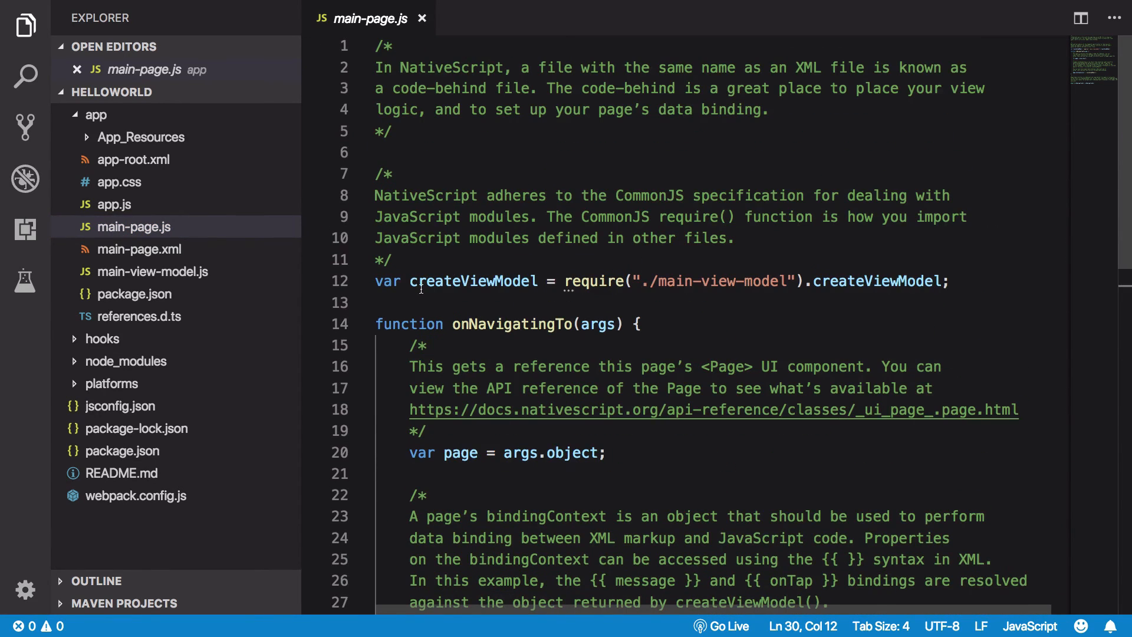
{"action": "left_click", "coordinate": [141, 249]}
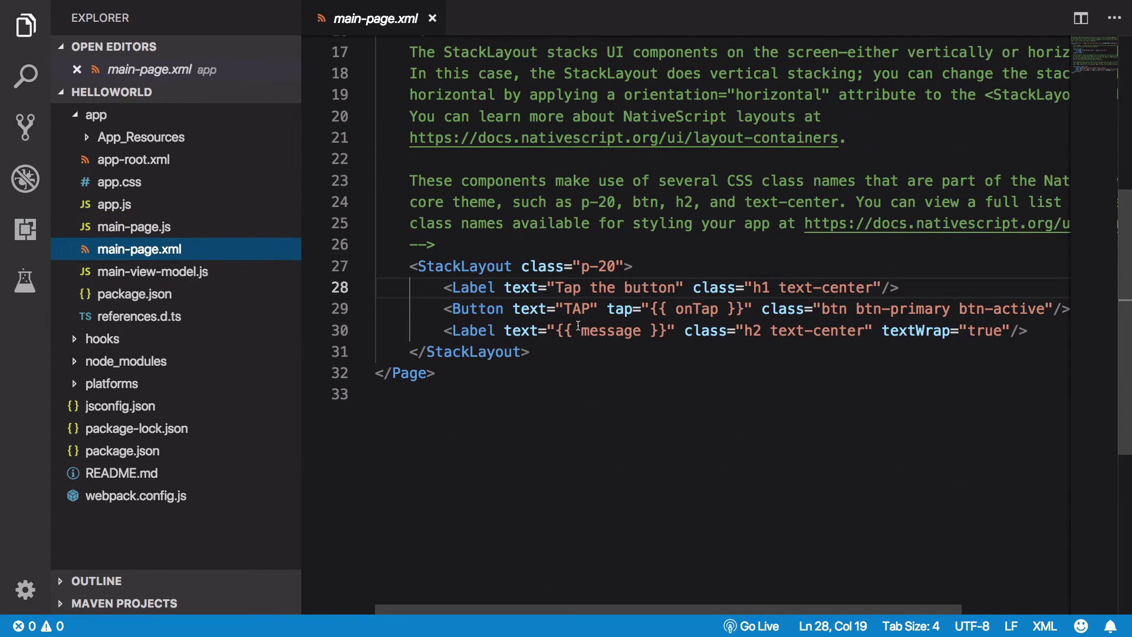